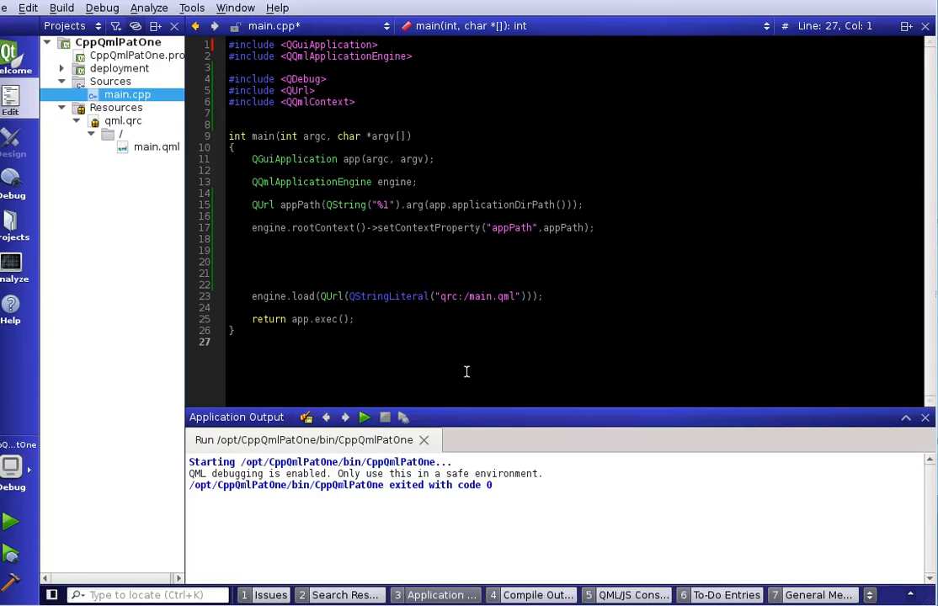
- Add #include <QStandardPaths> and #include <QStringList> after line 7 of main.cpp
{"action": "left_click", "coordinate": [229, 341]}
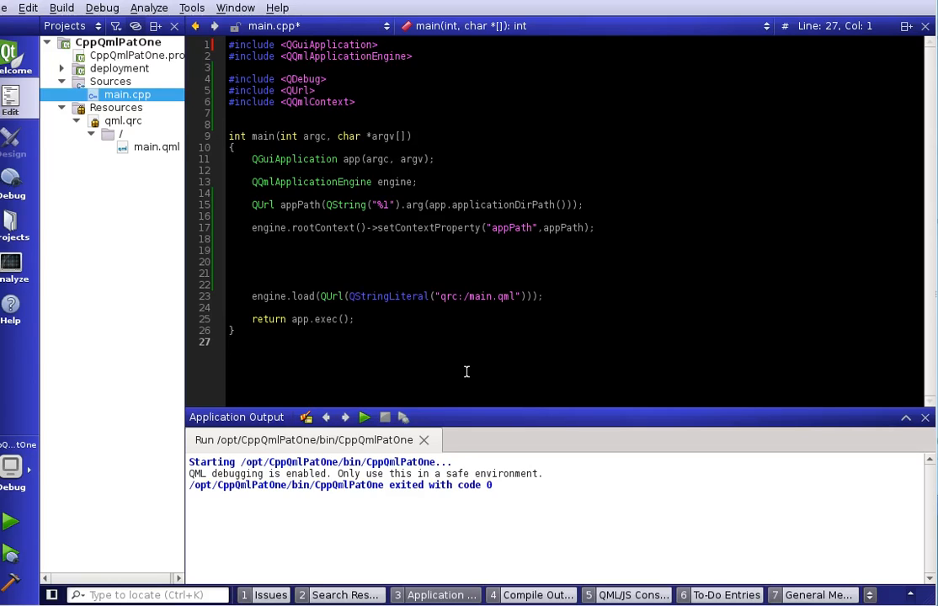
{"action": "left_click", "coordinate": [229, 341]}
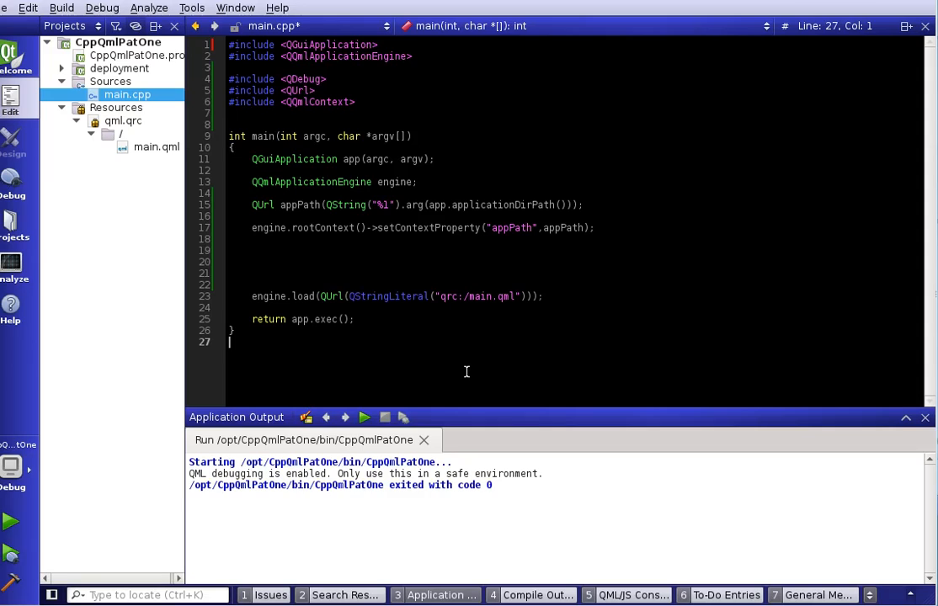
{"action": "left_click", "coordinate": [236, 124]}
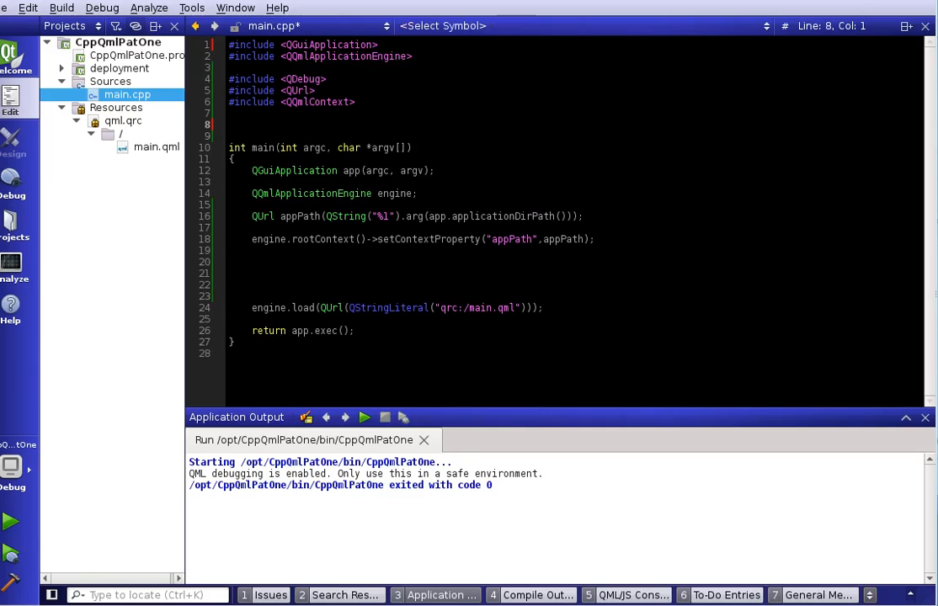
{"action": "type", "text": "#include <QS>"}
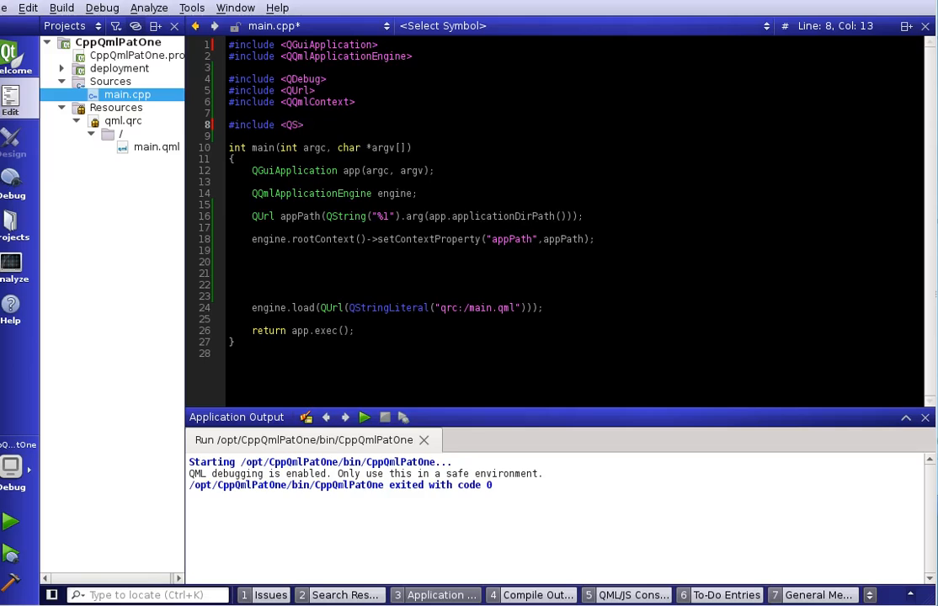
{"action": "type", "text": "tandardPaths"}
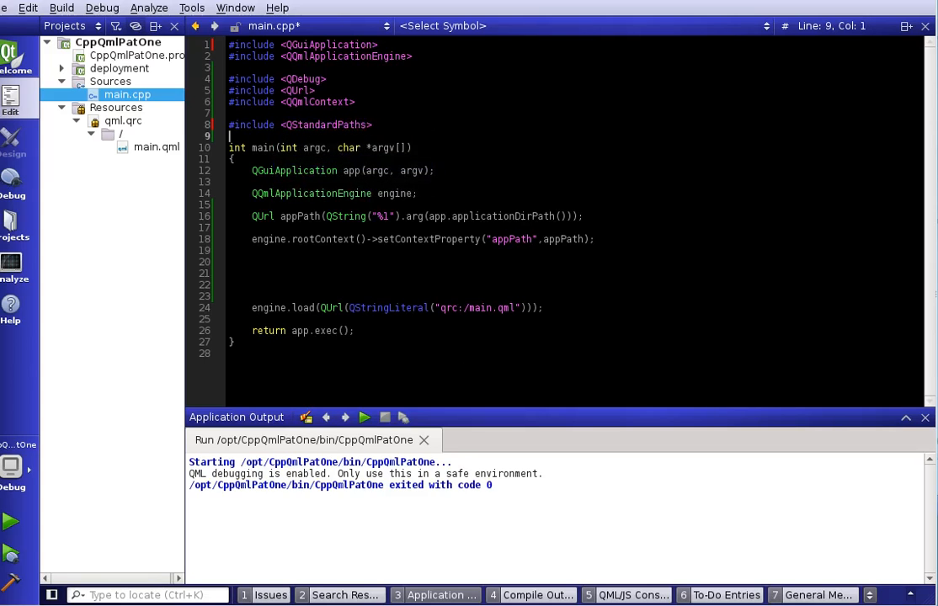
{"action": "type", "text": "#include <QStringList>"}
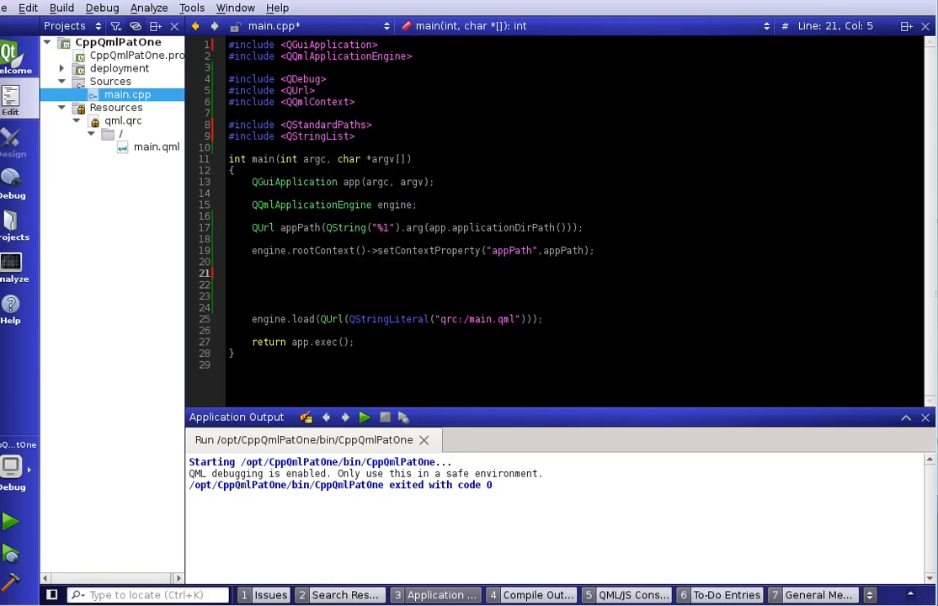
- Declare QUrl moviesPath and const QStringList moviesLoaction from QStandardPaths::standardLocations(MoviesLocation)
{"action": "type", "text": "QUrl"}
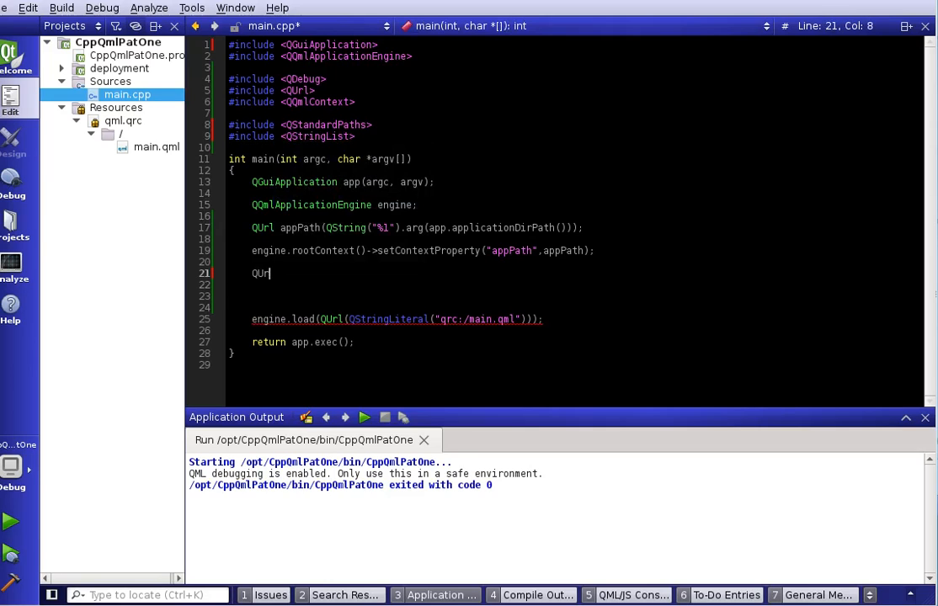
{"action": "type", "text": "mov"}
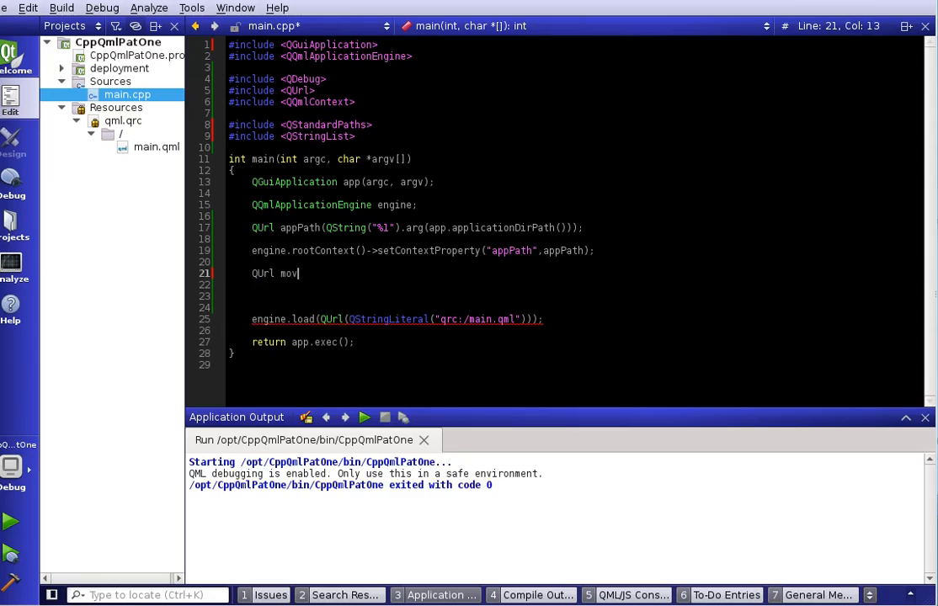
{"action": "type", "text": "ies"}
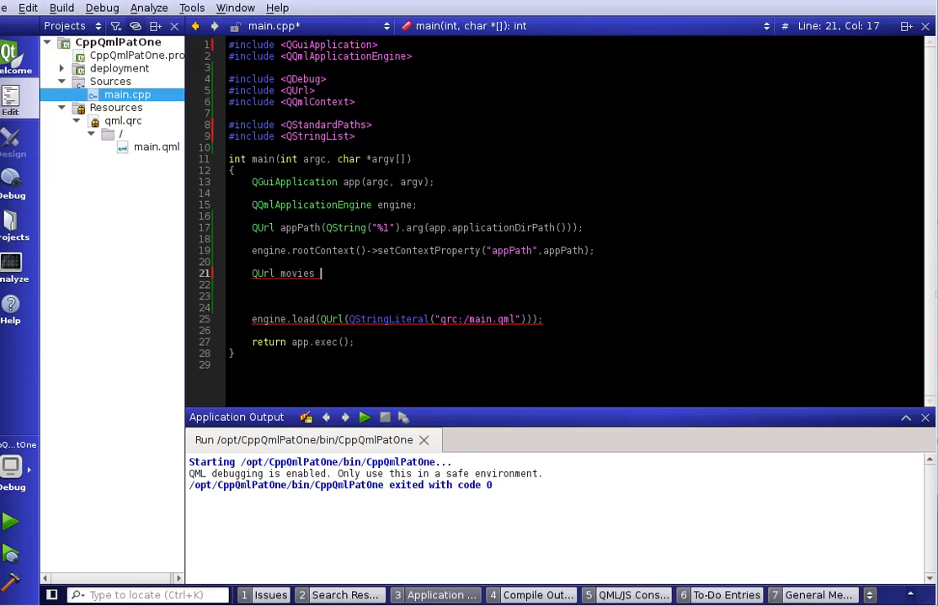
{"action": "type", "text": "Path;"}
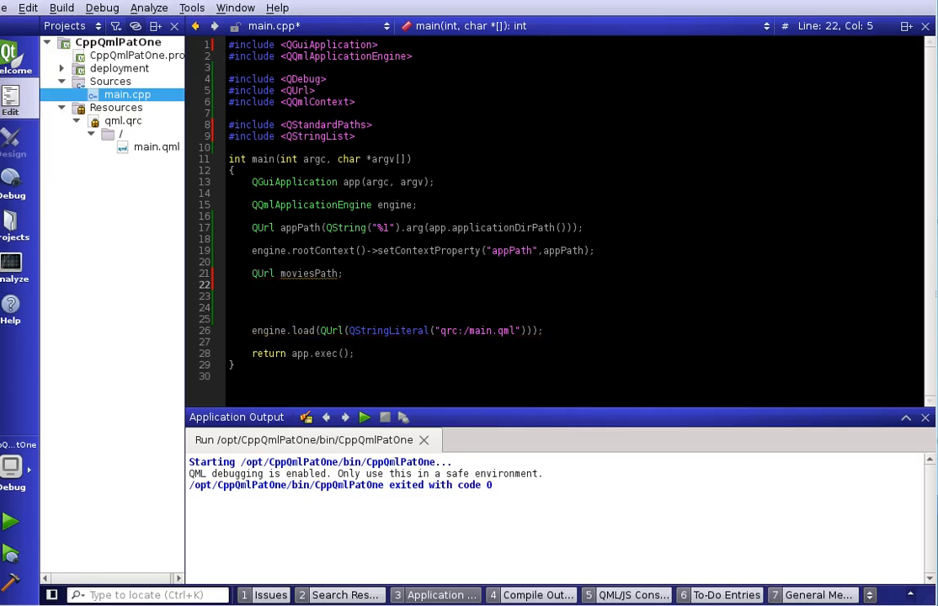
{"action": "type", "text": "const"}
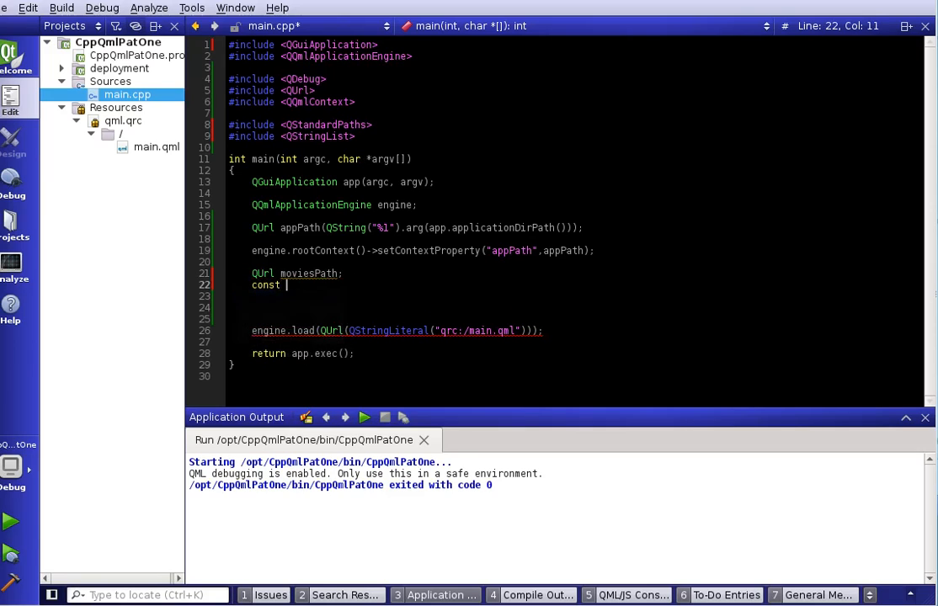
{"action": "type", "text": "QStringList"}
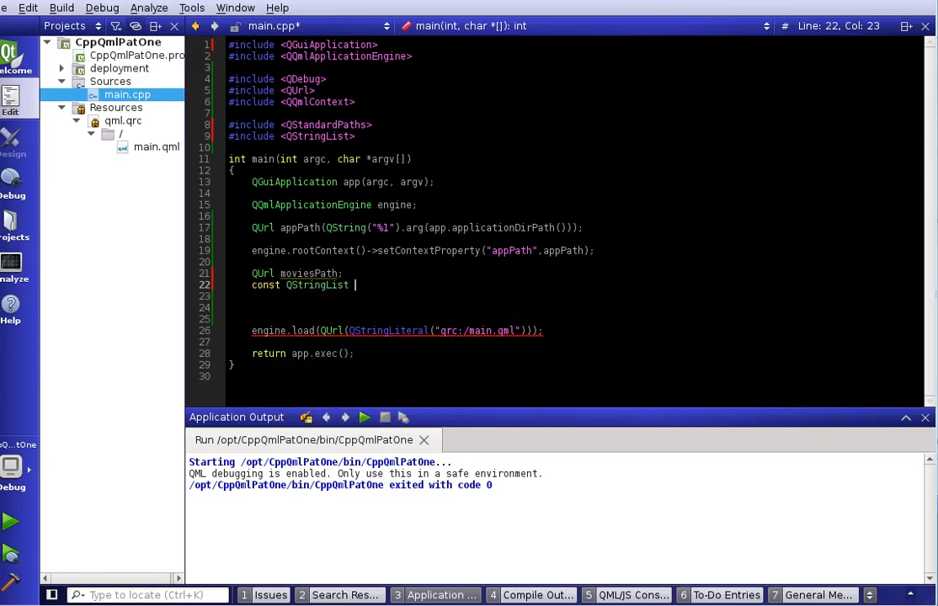
{"action": "type", "text": "moviesLoaction ="}
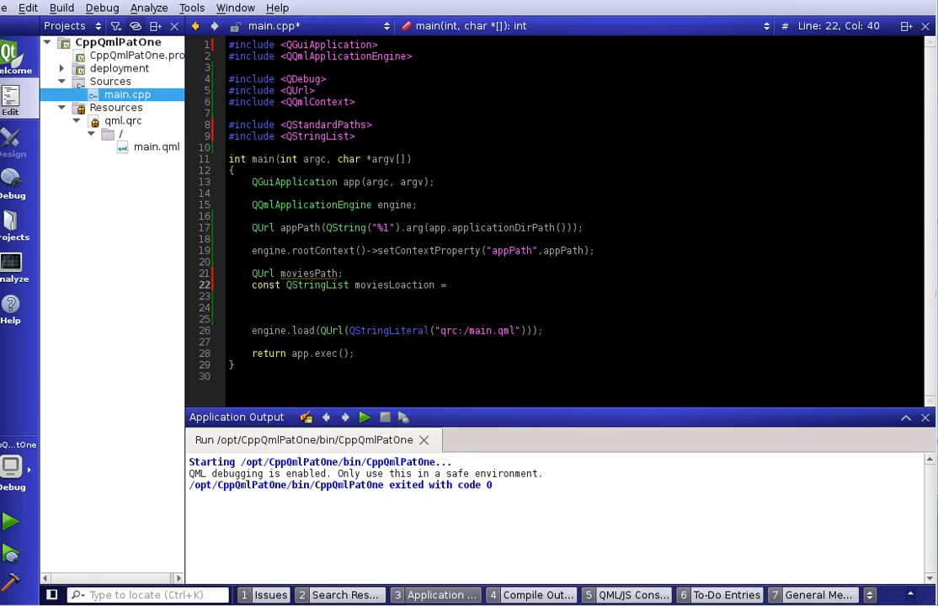
{"action": "type", "text": "QStandardPaths::standardLocations("}
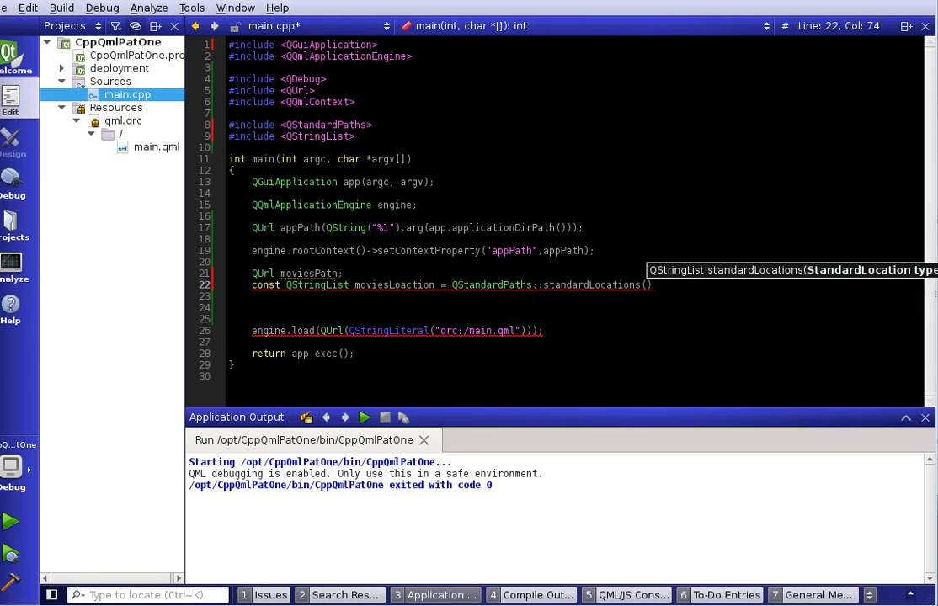
{"action": "type", "text": "QStandardPaths::MoviesLocation"}
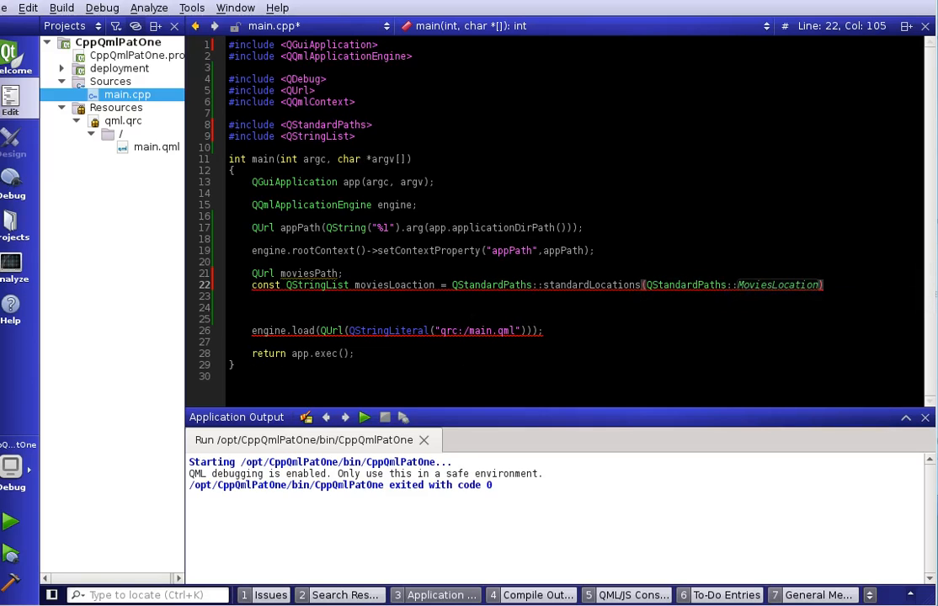
{"action": "key", "text": "Return"}
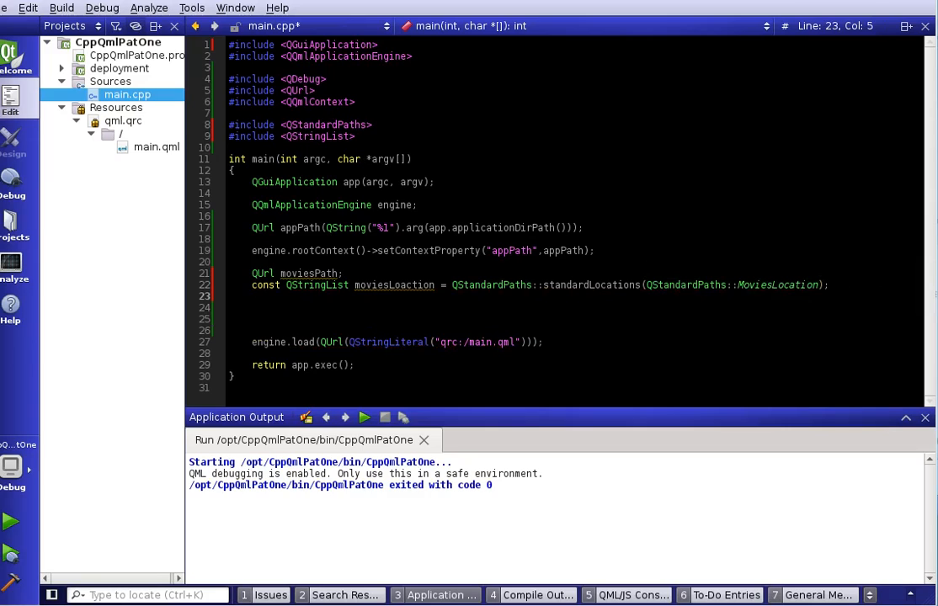
{"action": "double_click", "coordinate": [309, 273]}
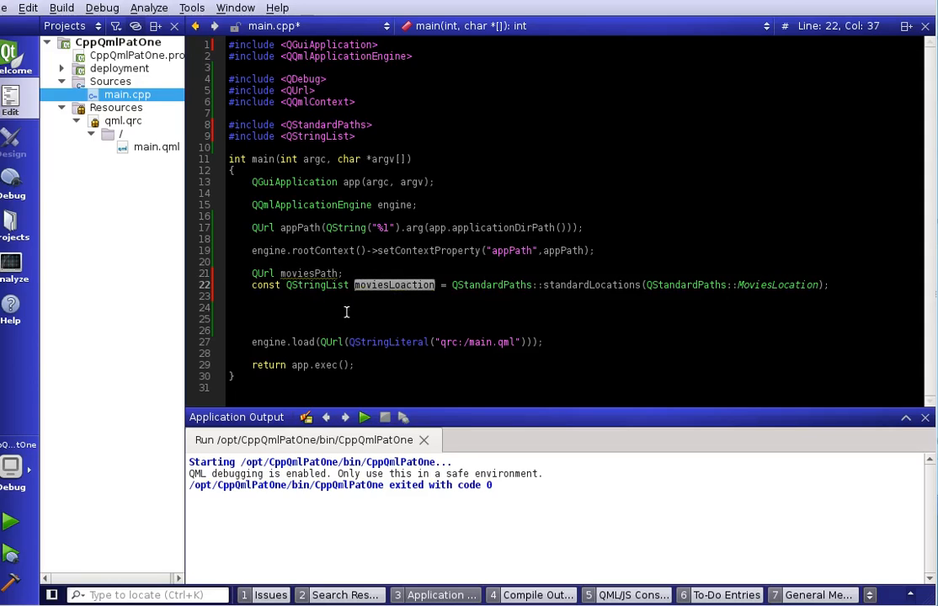
{"action": "left_click", "coordinate": [329, 308]}
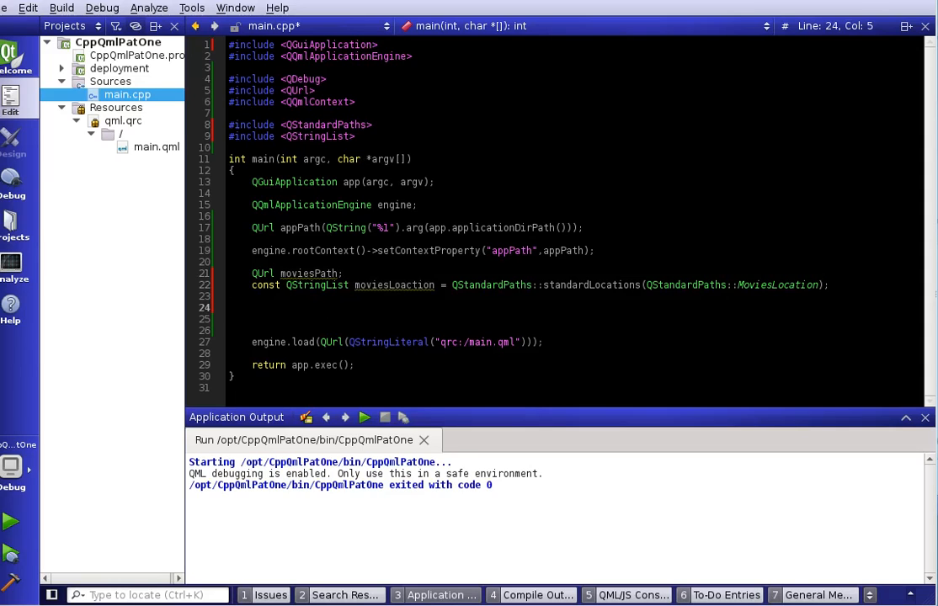
- Start an if block on moviesLoaction being empty, assigning moviesPath a hardcoded home/Videos path
{"action": "type", "text": "if ("}
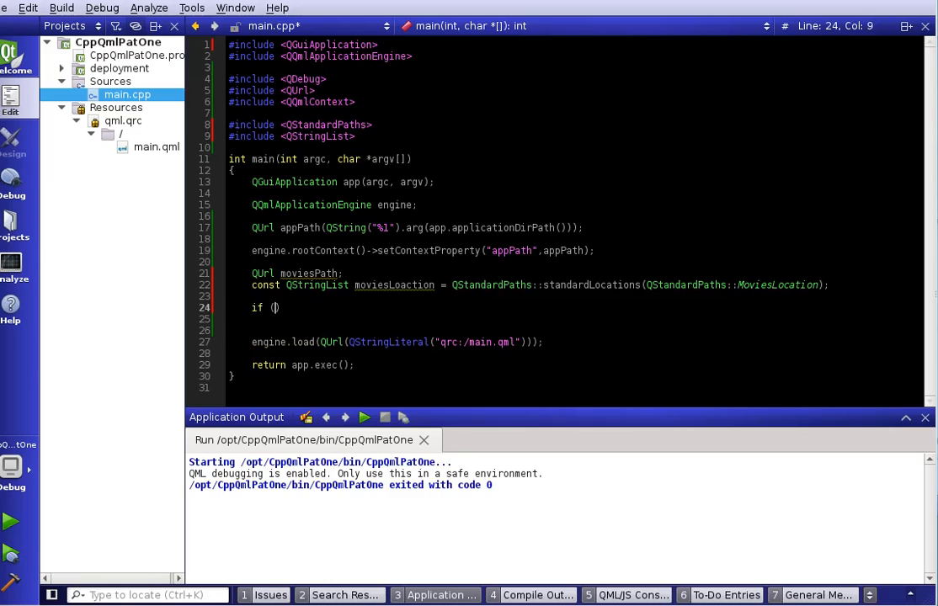
{"action": "type", "text": "moviesLoaction.isEmpty("}
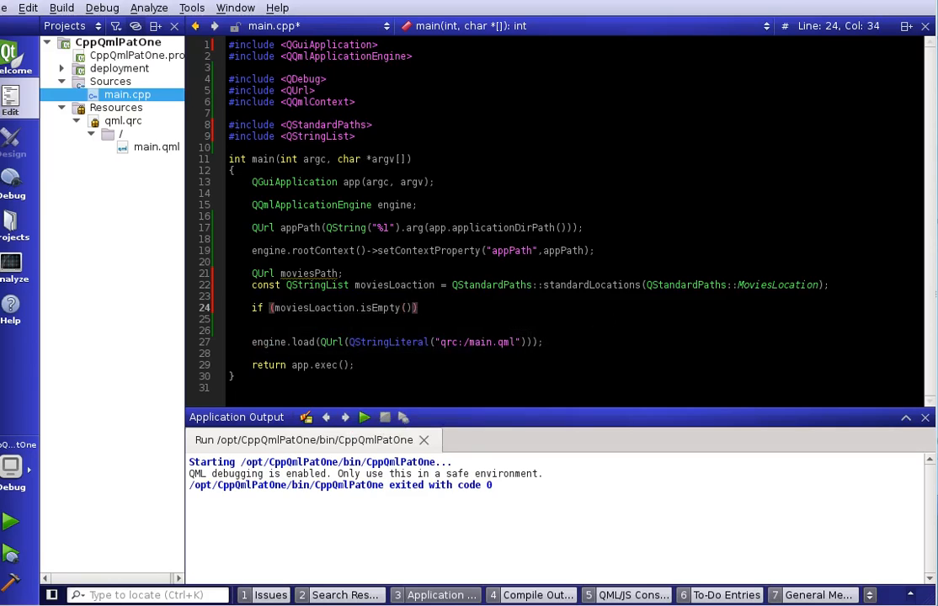
{"action": "key", "text": "Return"}
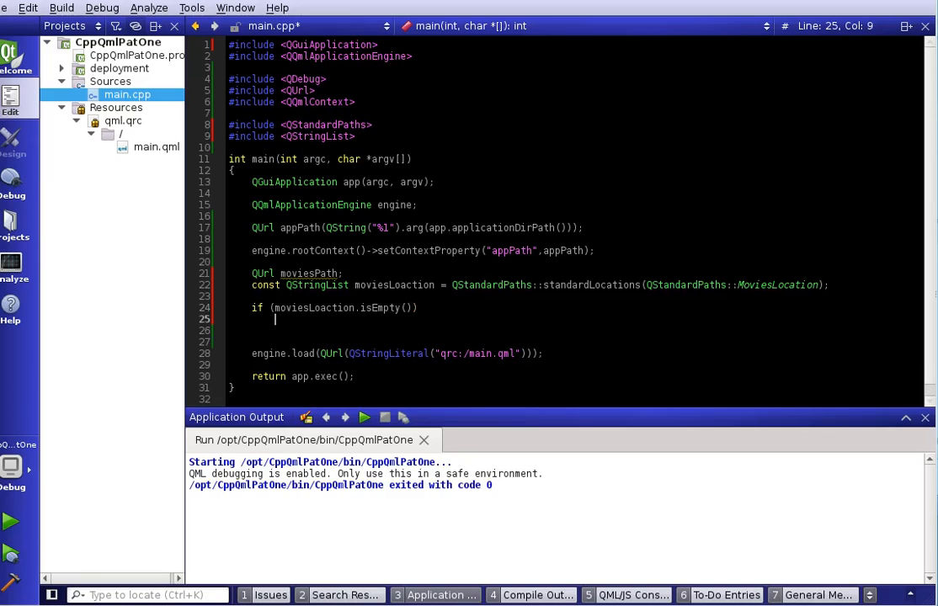
{"action": "type", "text": "moviesPath"}
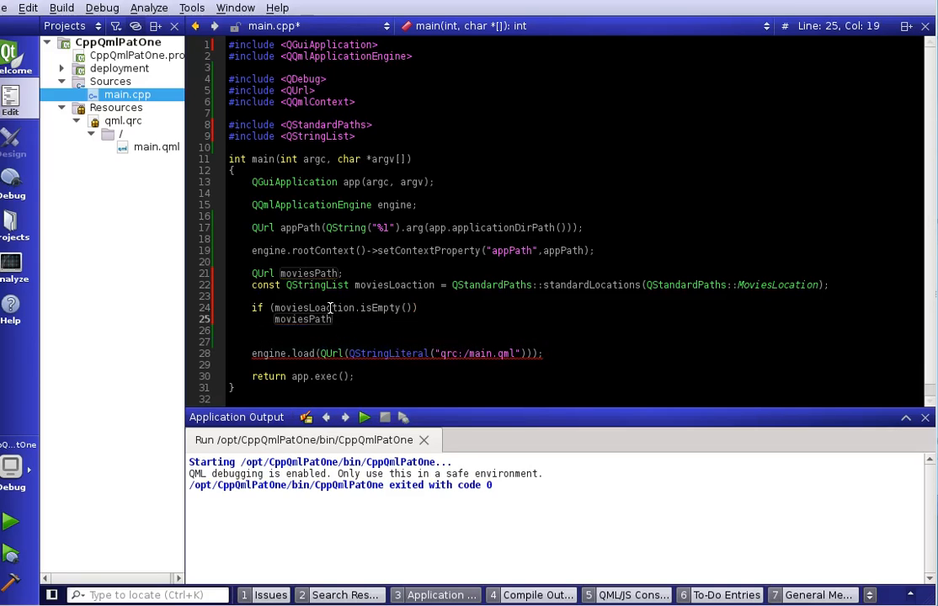
{"action": "type", "text": "= app"}
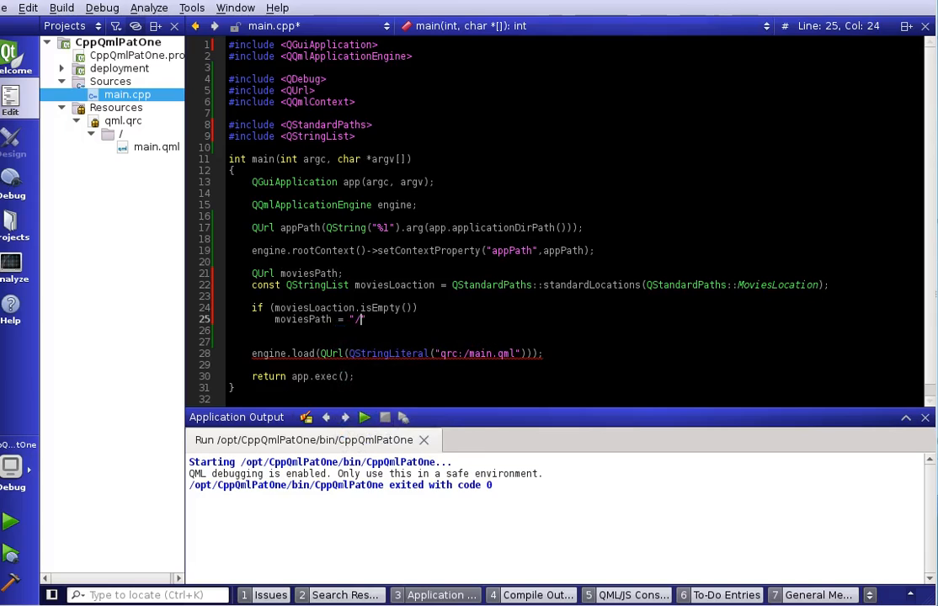
{"action": "type", "text": "home/"}
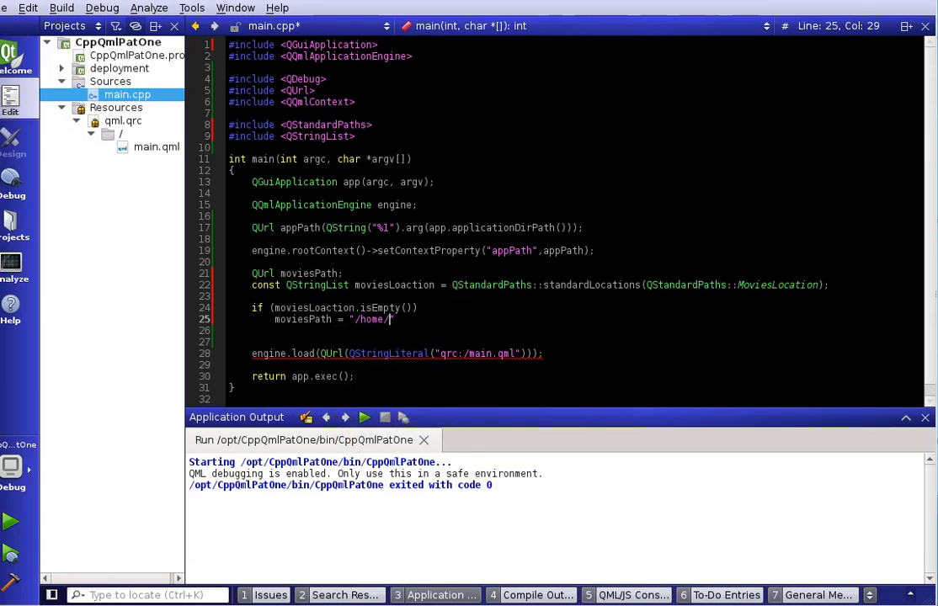
{"action": "type", "text": "Videos\";"}
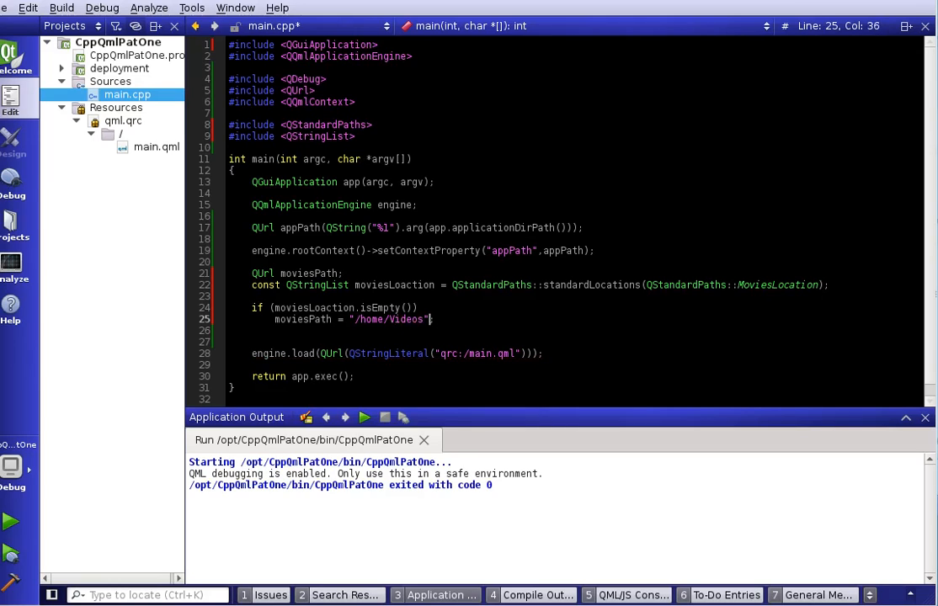
- Replace the hardcoded path with appPath.resolved(QUrl("/"))
{"action": "key", "text": "BackSpace"}
{"action": "type", "text": "appPath"}
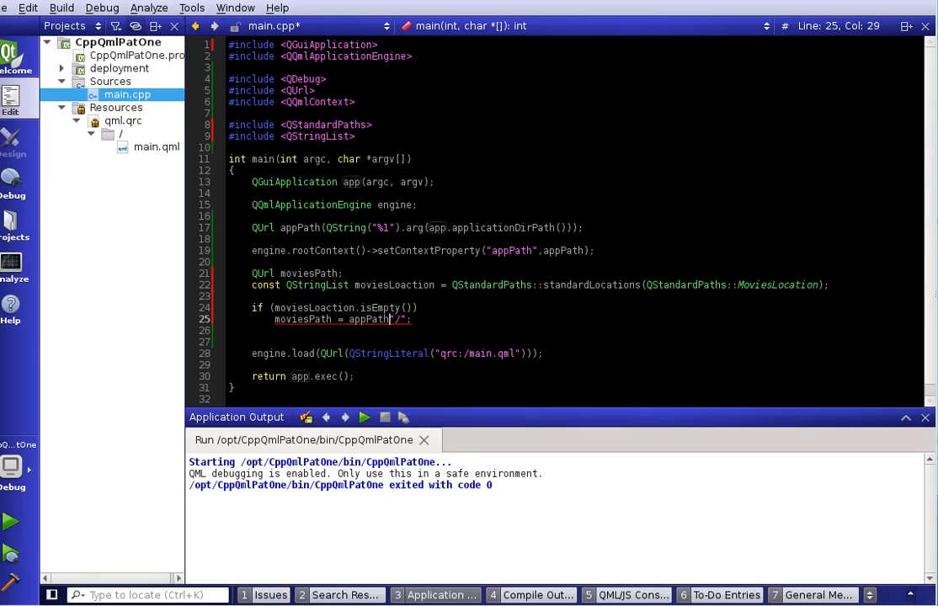
{"action": "type", "text": "."}
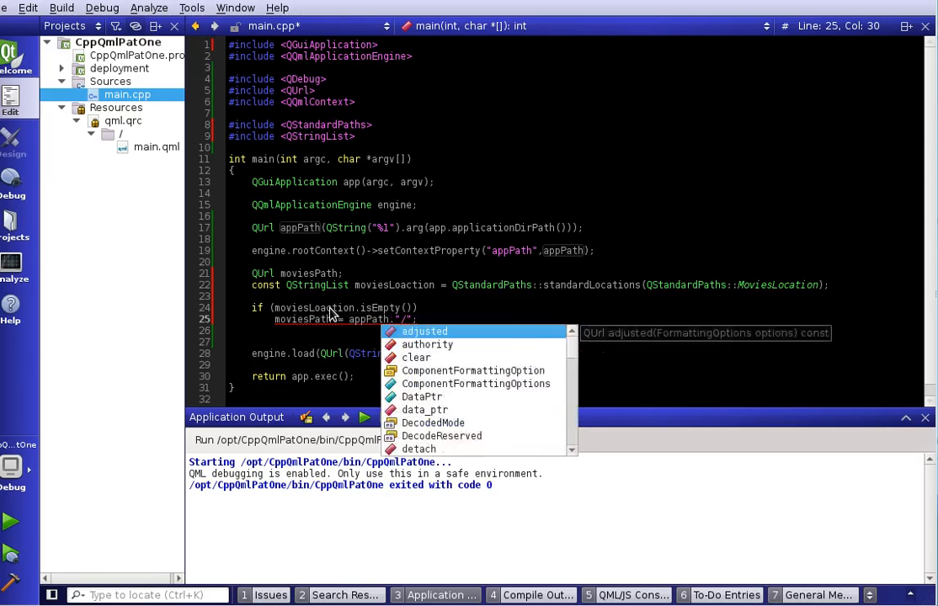
{"action": "type", "text": "re"}
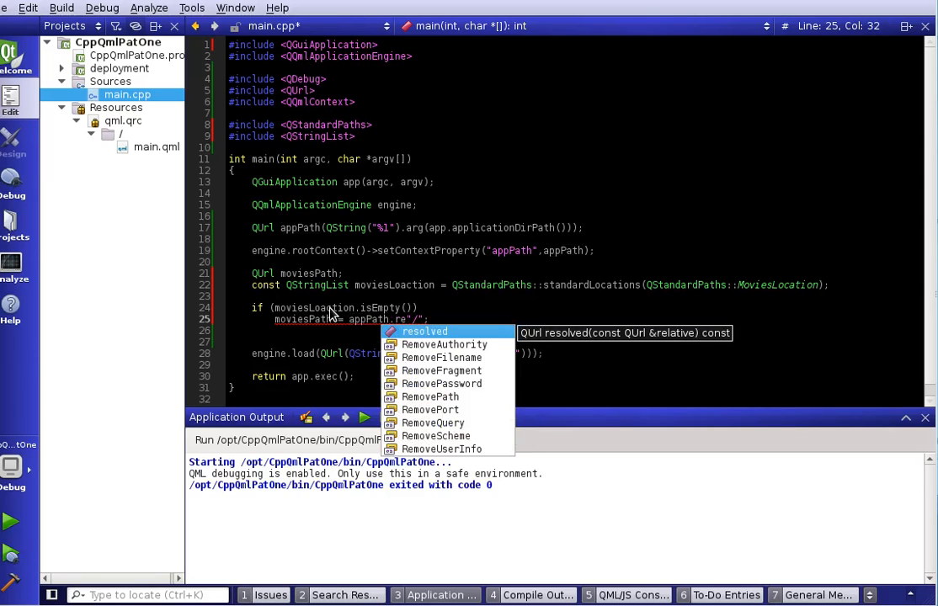
{"action": "left_click", "coordinate": [424, 331]}
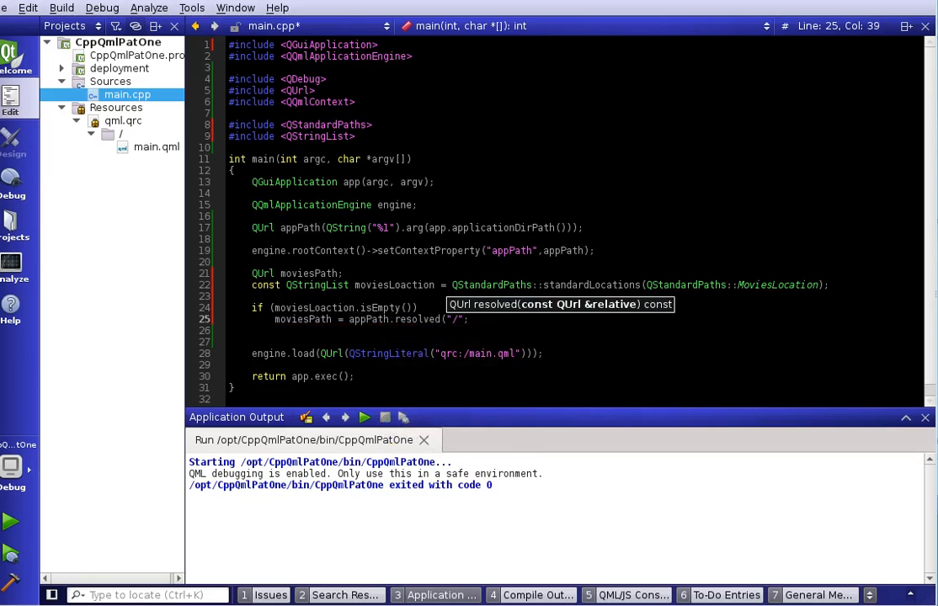
{"action": "type", "text": "Q"}
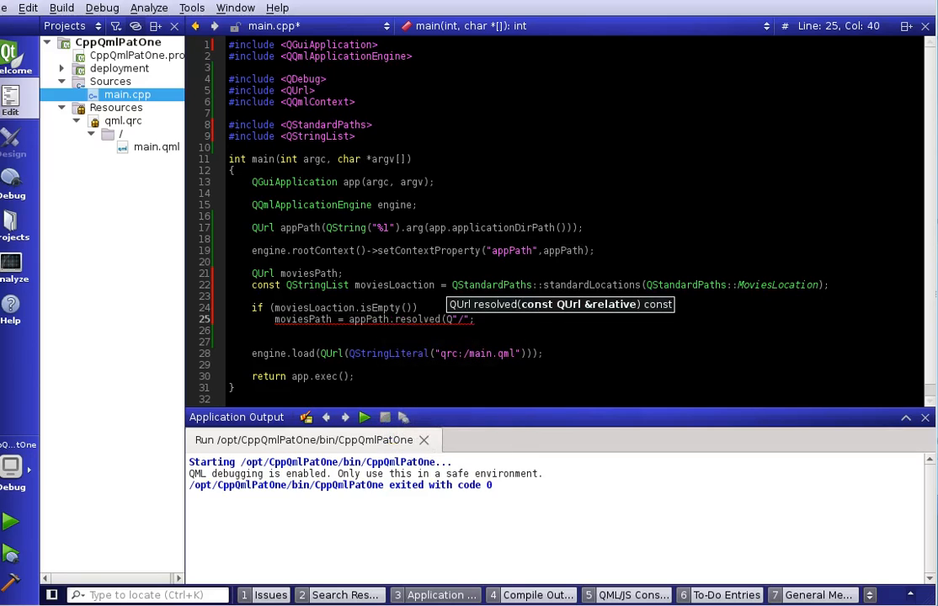
{"action": "type", "text": "Url("}
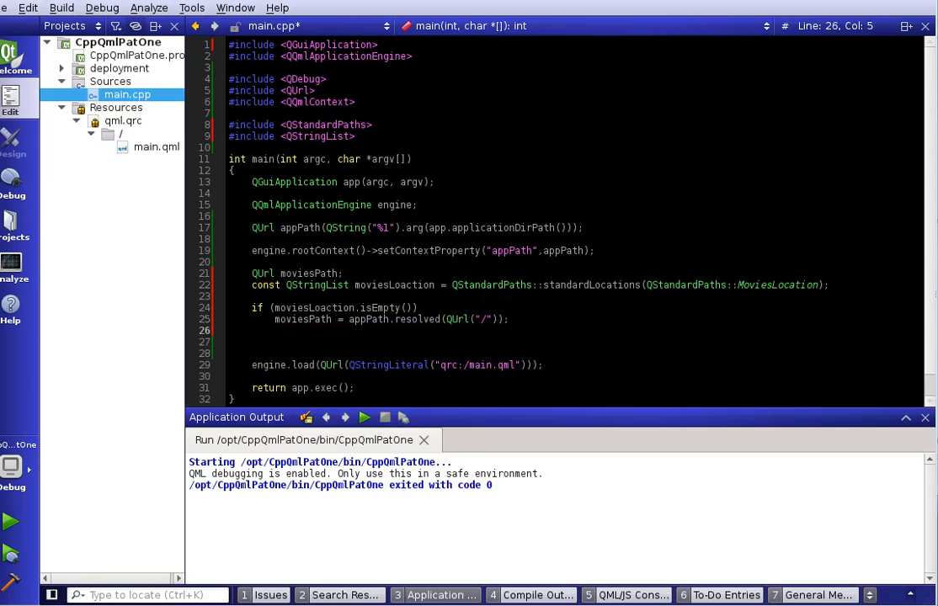
- Add else branch: moviesPath = QString("%1").arg(moviesLoaction.first());
{"action": "type", "text": "else"}
{"action": "left_click", "coordinate": [575, 341]}
{"action": "type", "text": "moviesPath"}
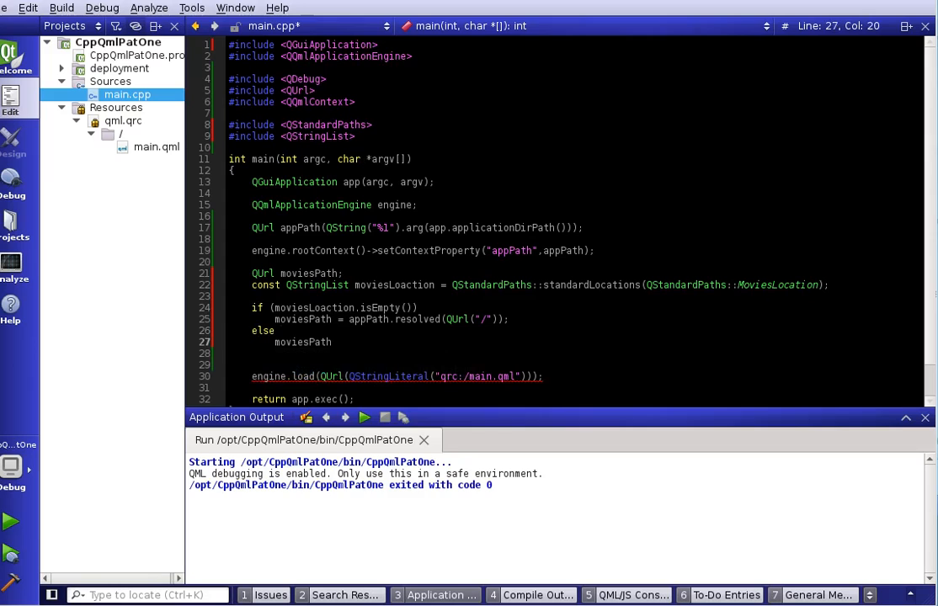
{"action": "type", "text": "= Qs"}
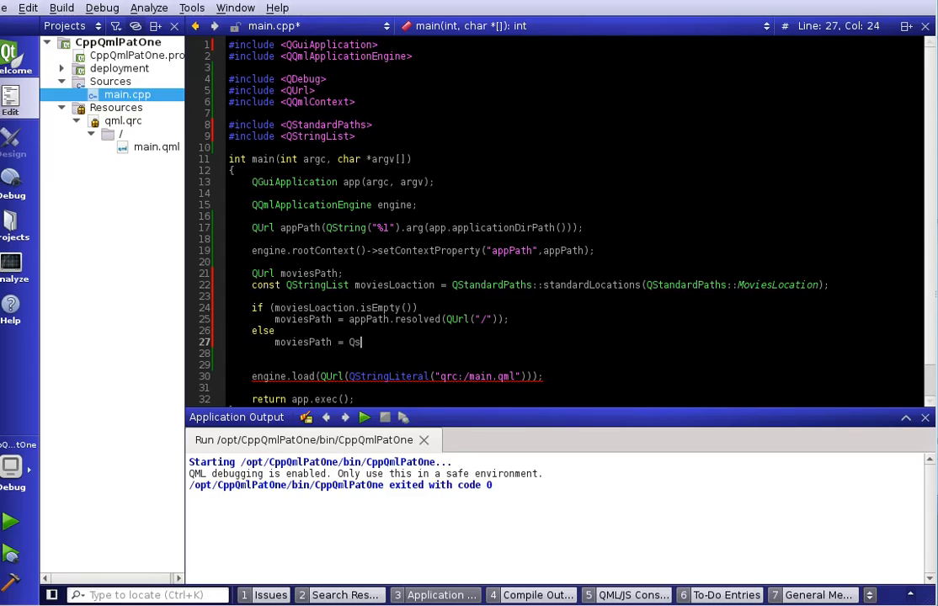
{"action": "type", "text": "tring("}
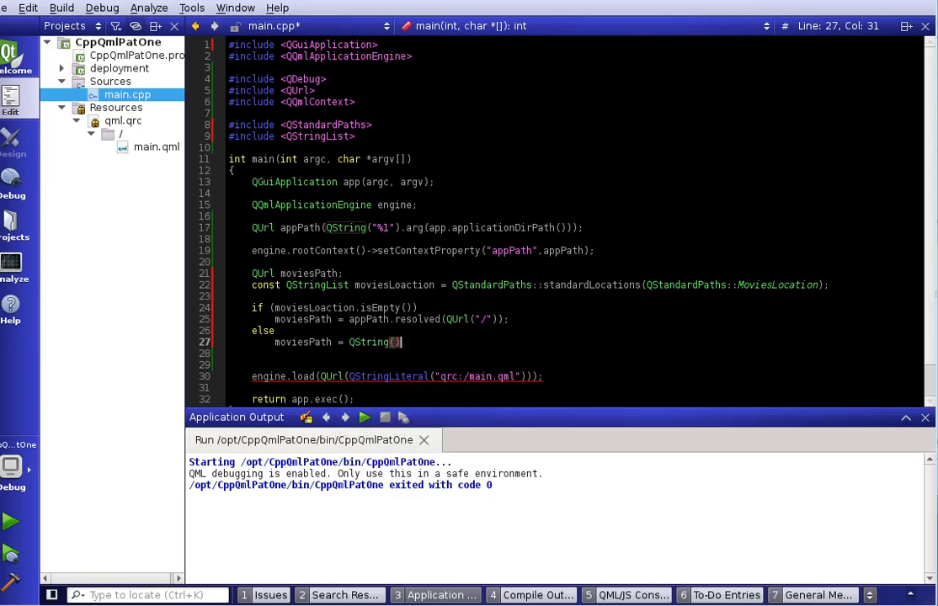
{"action": "type", "text": "\"%1"}
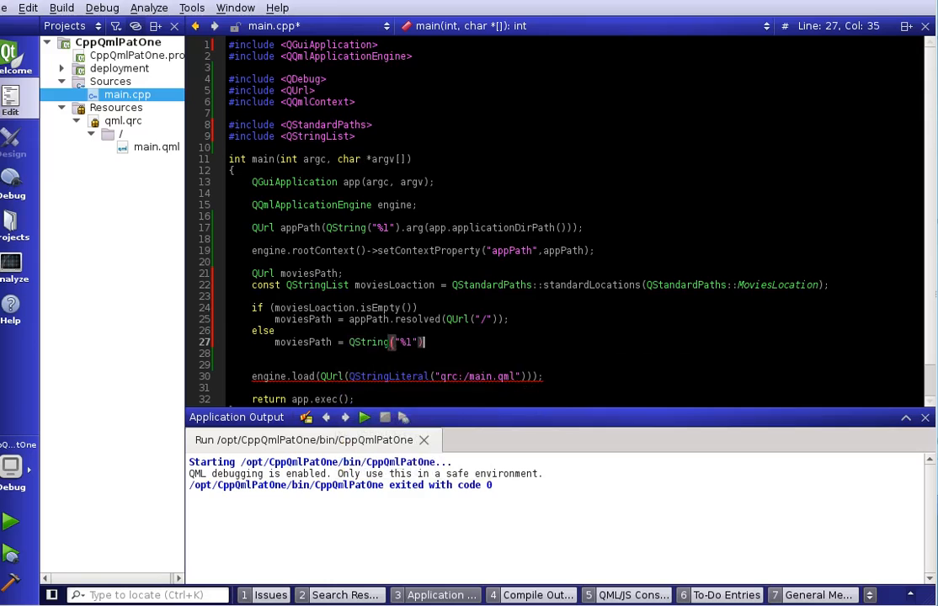
{"action": "type", "text": ".arg("}
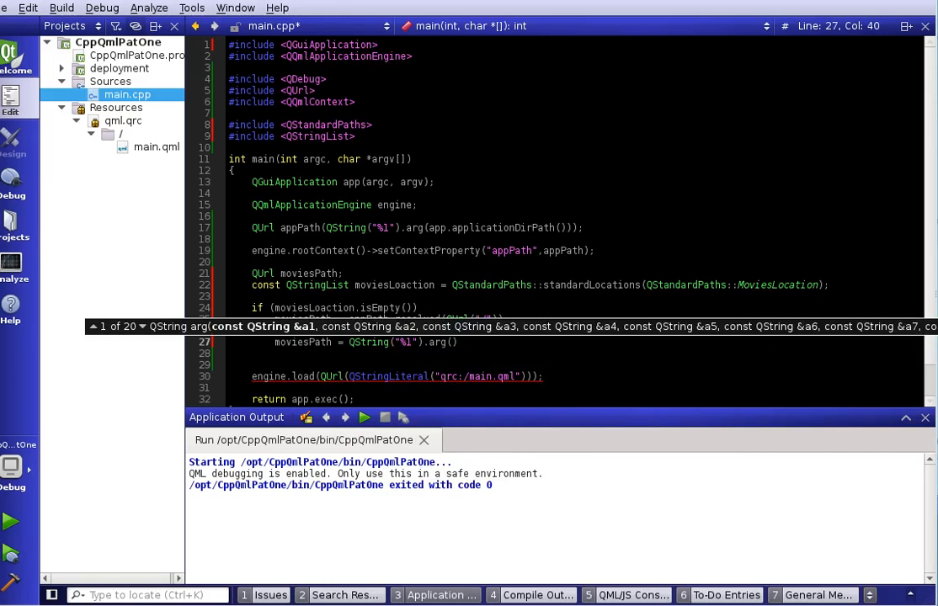
{"action": "type", "text": "mo"}
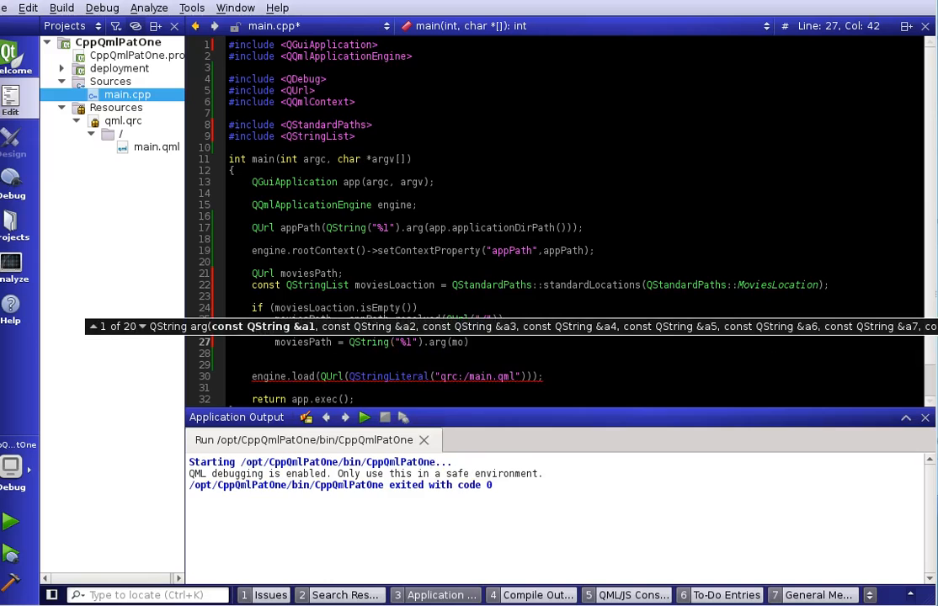
{"action": "type", "text": ".first("}
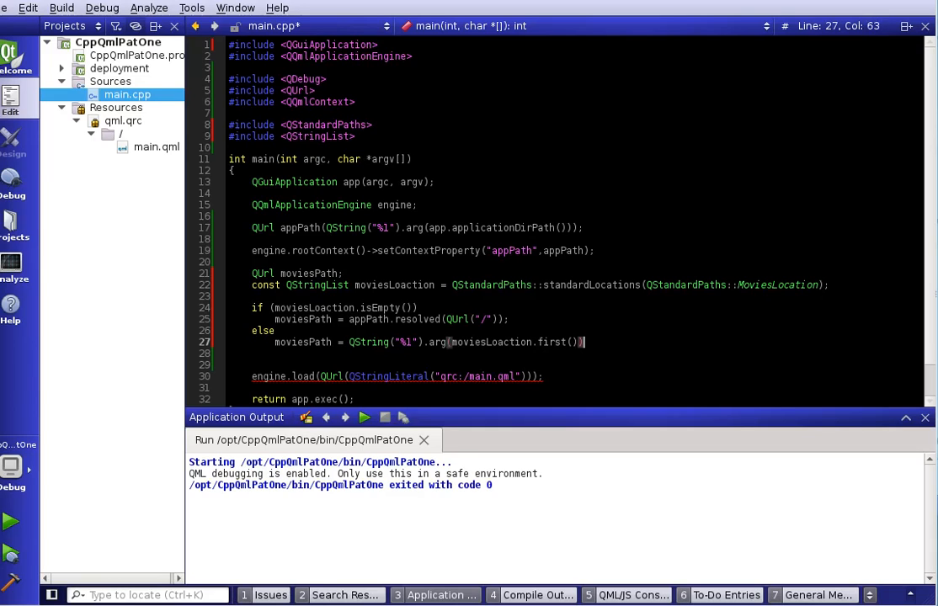
{"action": "type", "text": ";"}
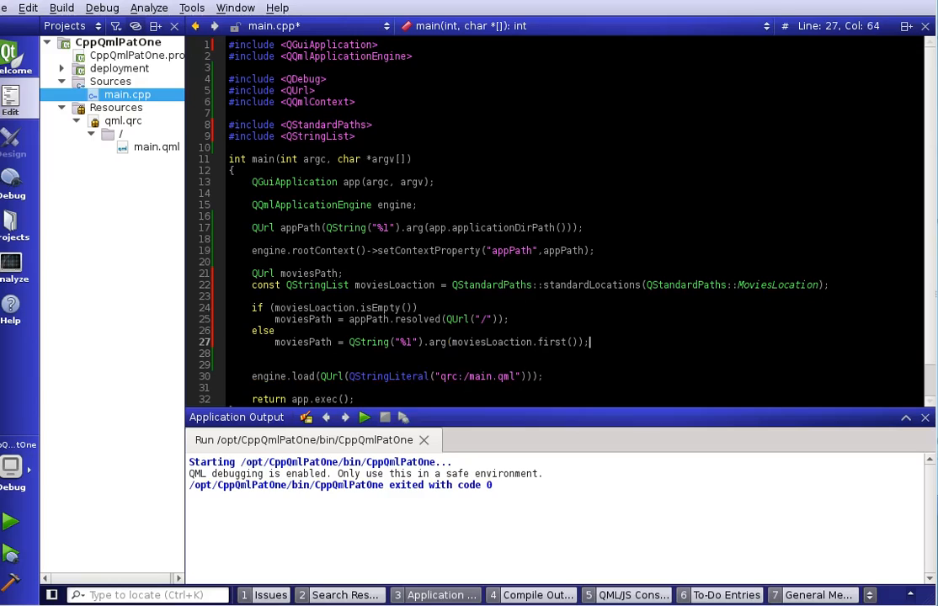
{"action": "key", "text": "Return"}
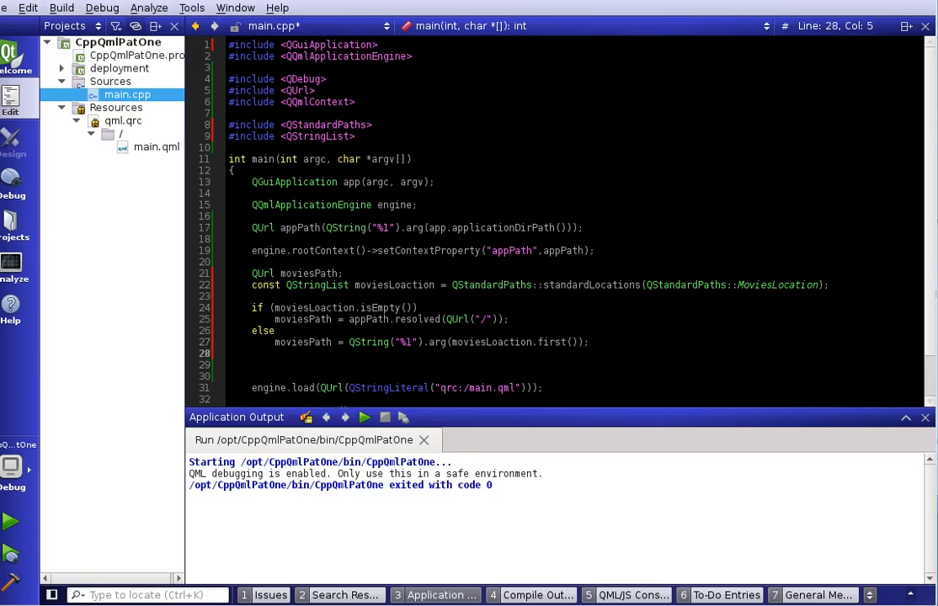
- Add engine.rootContext()->setContextProperty("moviesPath", moviesPath) and a blank line above the declaration
{"action": "type", "text": "en"}
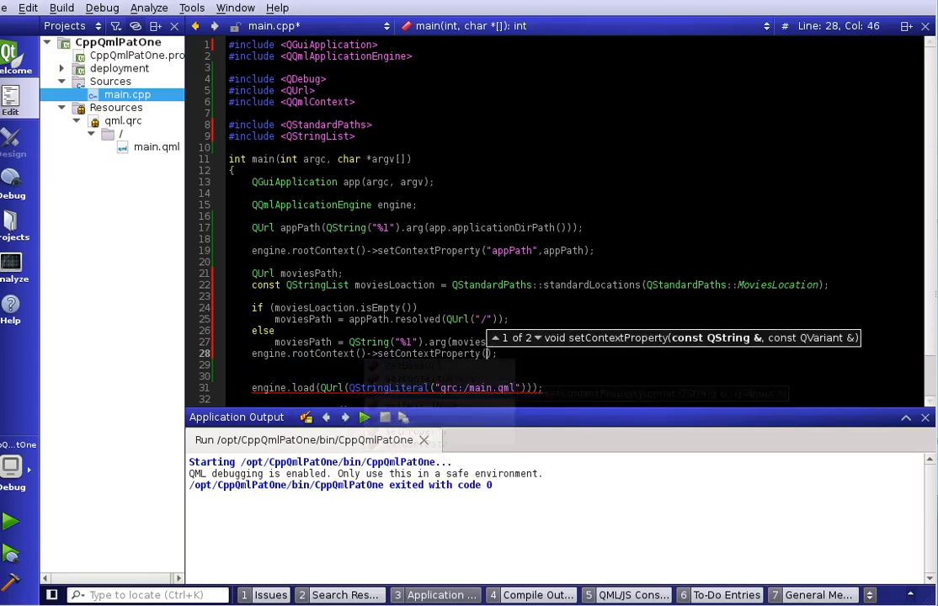
{"action": "type", "text": "\""}
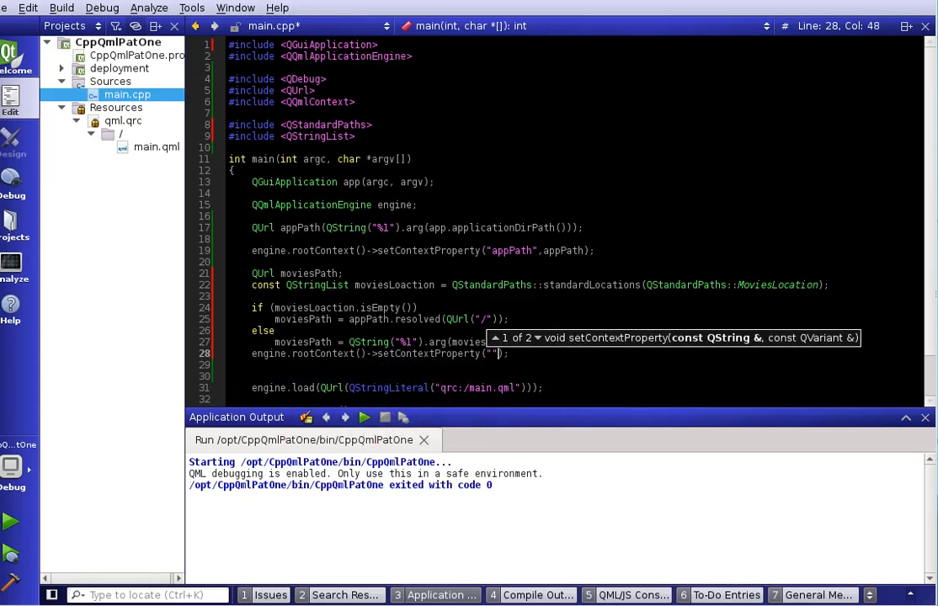
{"action": "type", "text": ","}
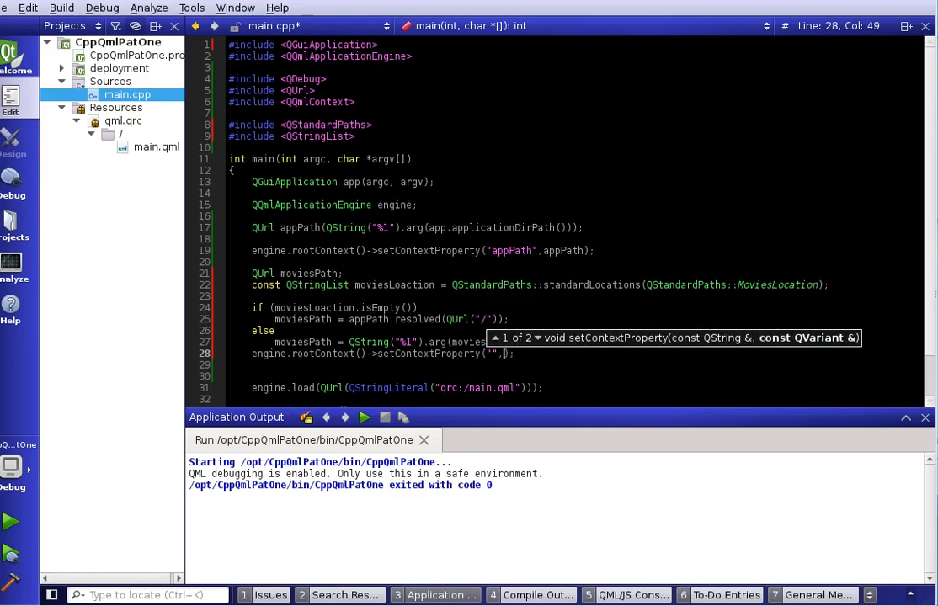
{"action": "type", "text": "mo"}
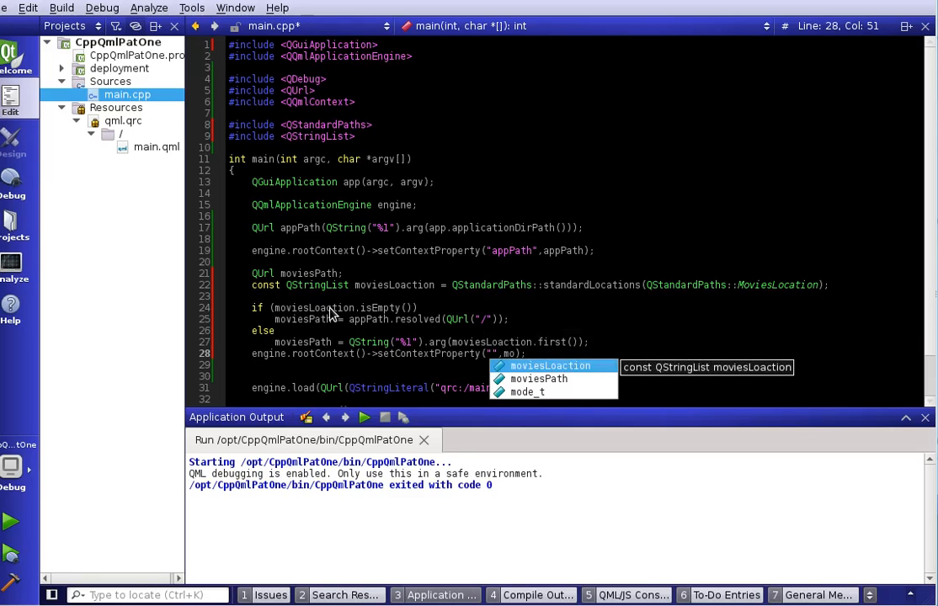
{"action": "left_click", "coordinate": [539, 378]}
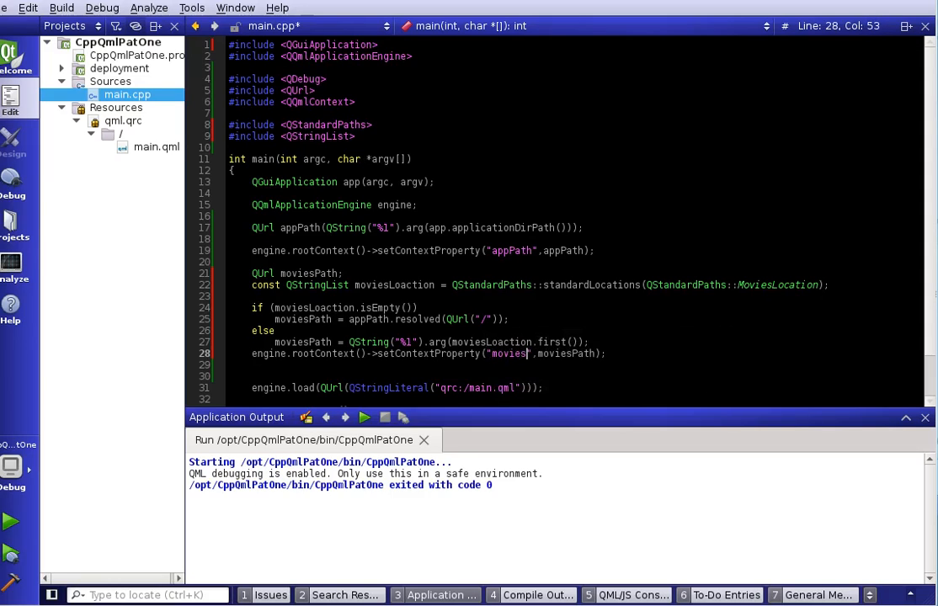
{"action": "type", "text": "Path"}
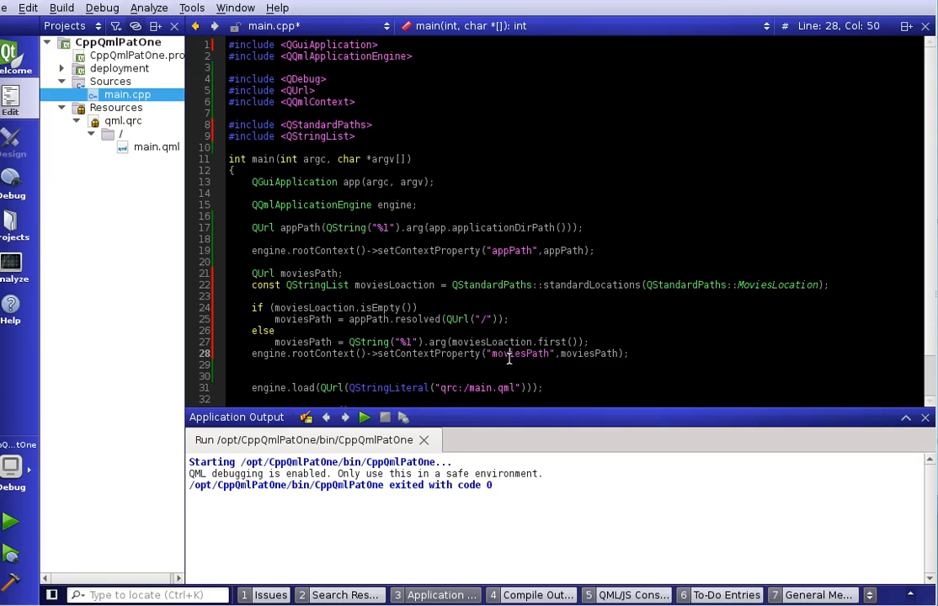
{"action": "left_click", "coordinate": [497, 354]}
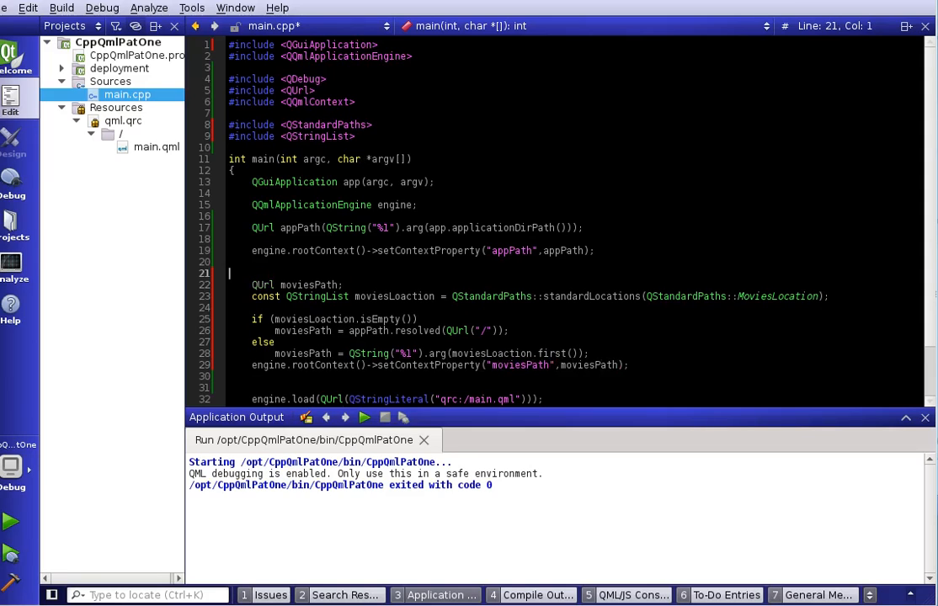
- Insert the comment '// The movies path' above QUrl moviesPath with corrected indentation
{"action": "type", "text": "//"}
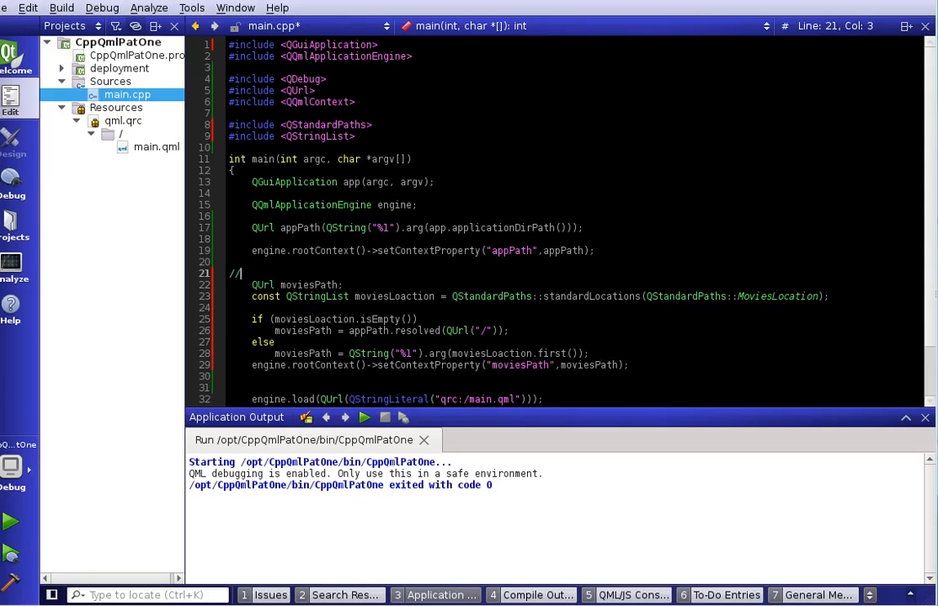
{"action": "type", "text": "the moie"}
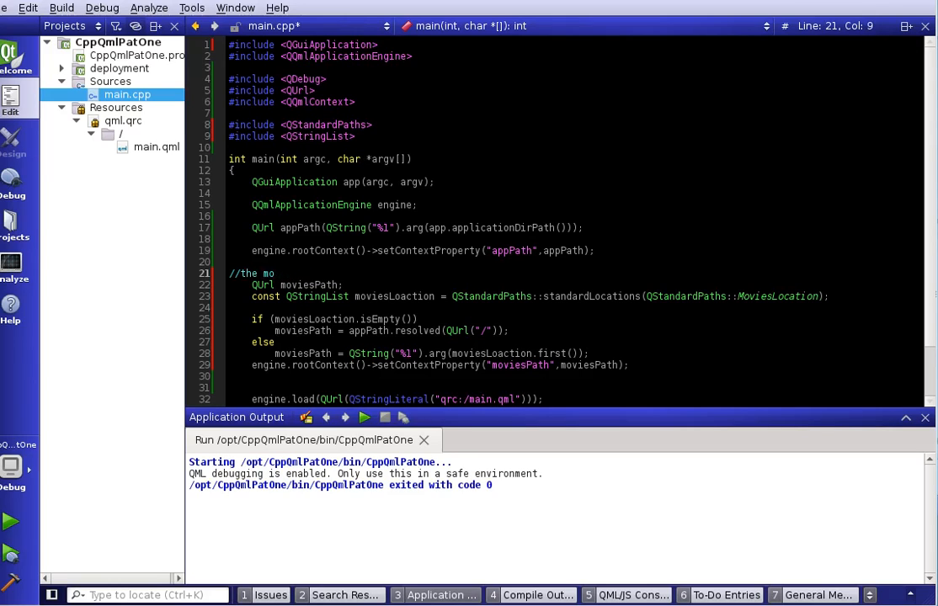
{"action": "type", "text": "ies"}
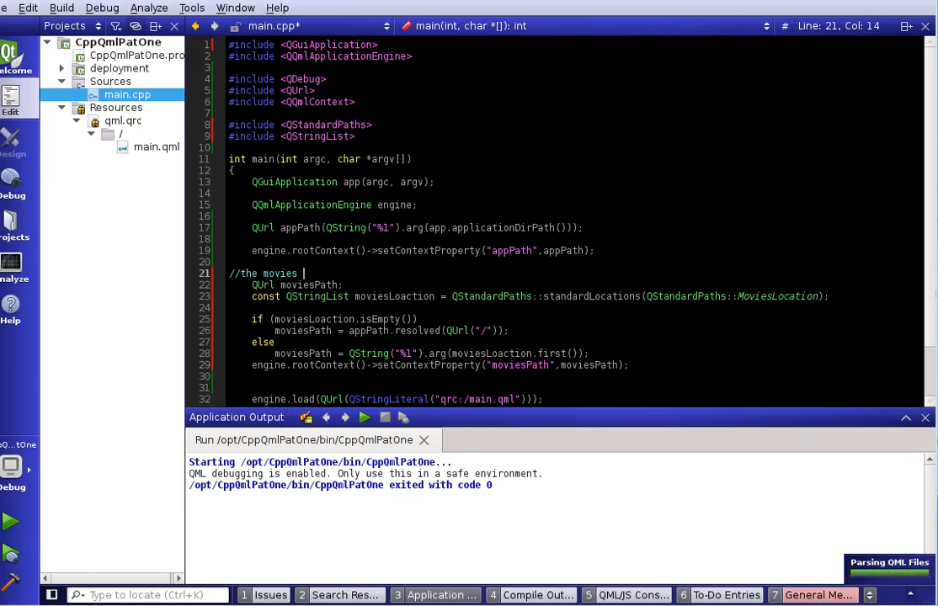
{"action": "type", "text": "path"}
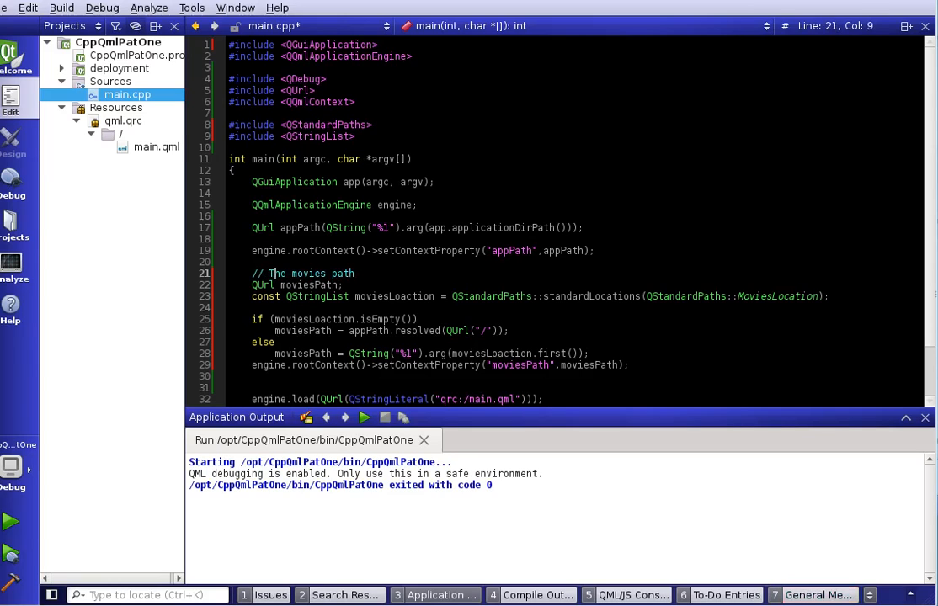
{"action": "left_click", "coordinate": [231, 386]}
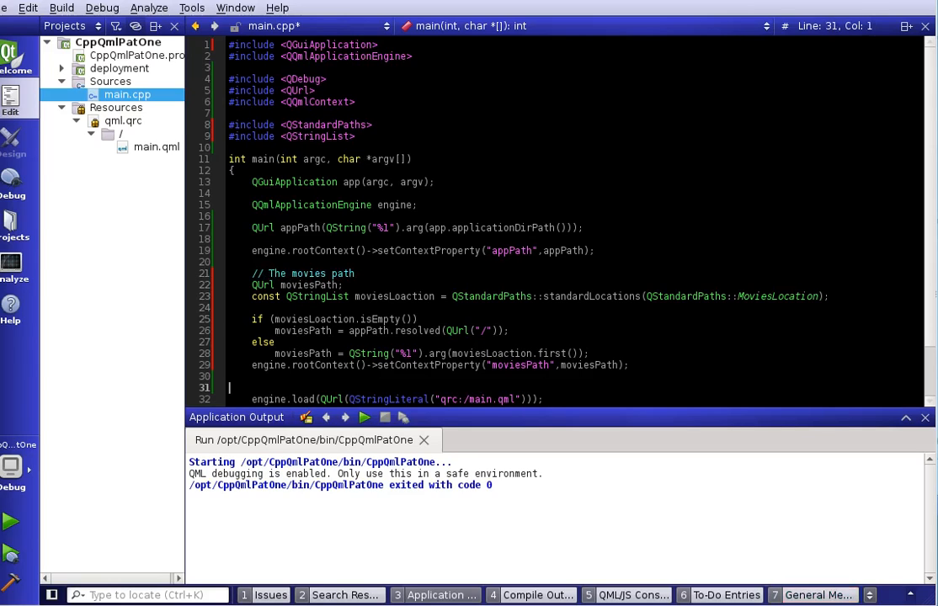
{"action": "left_click", "coordinate": [435, 364]}
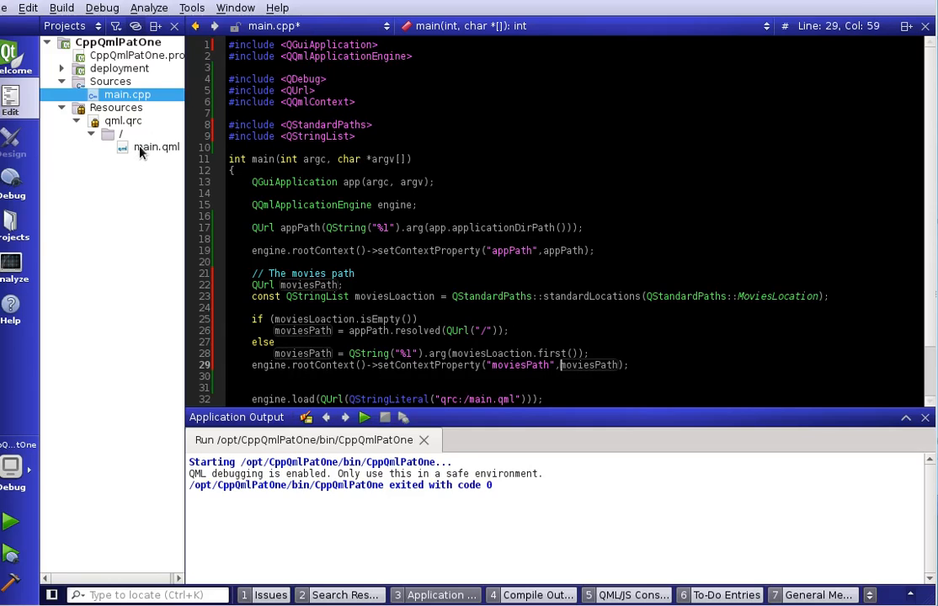
- Show main.qml, run the app displaying /home/joseph/Videos, then close its window
{"action": "left_click", "coordinate": [157, 146]}
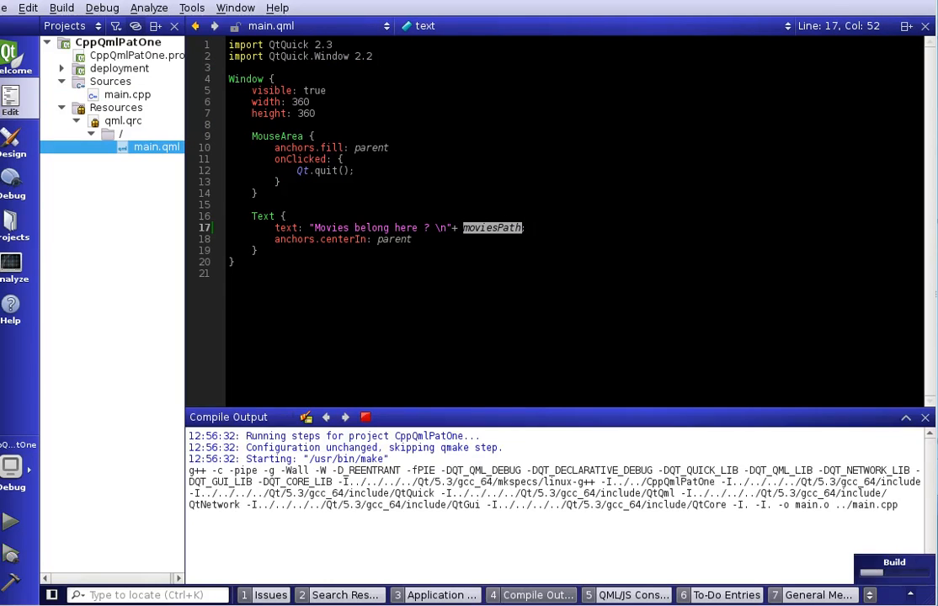
{"action": "left_click", "coordinate": [11, 520]}
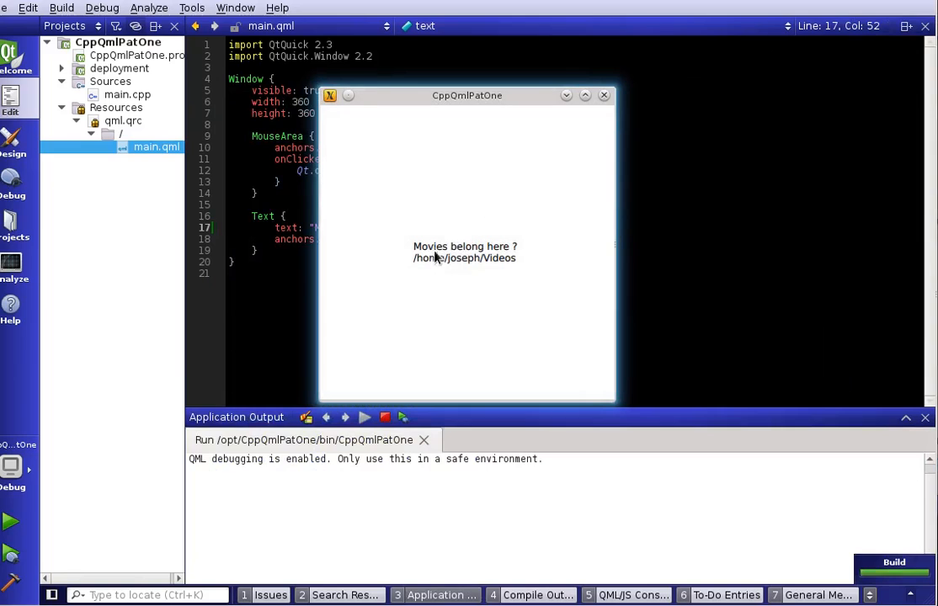
{"action": "mouse_move", "coordinate": [500, 263]}
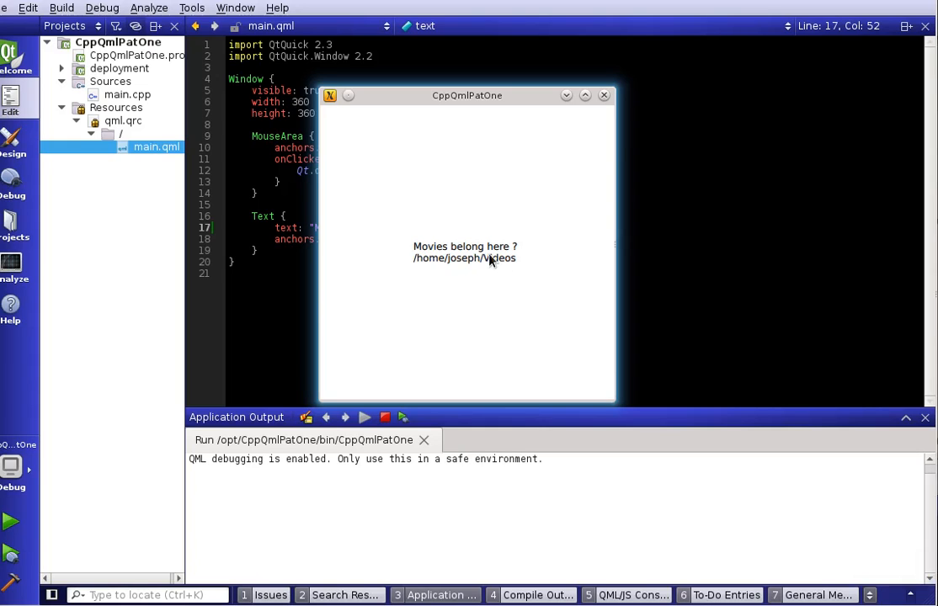
{"action": "mouse_move", "coordinate": [604, 95]}
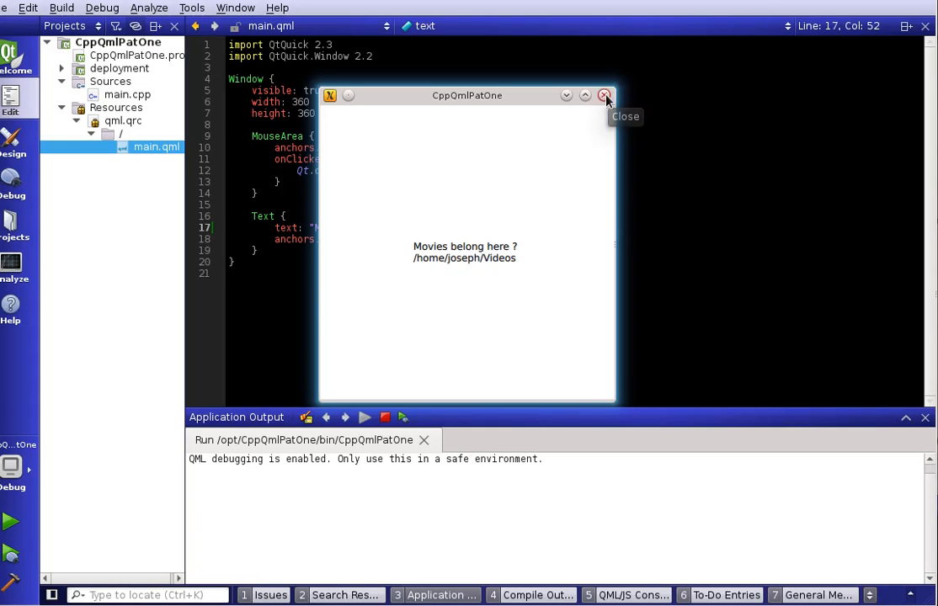
{"action": "left_click", "coordinate": [605, 95]}
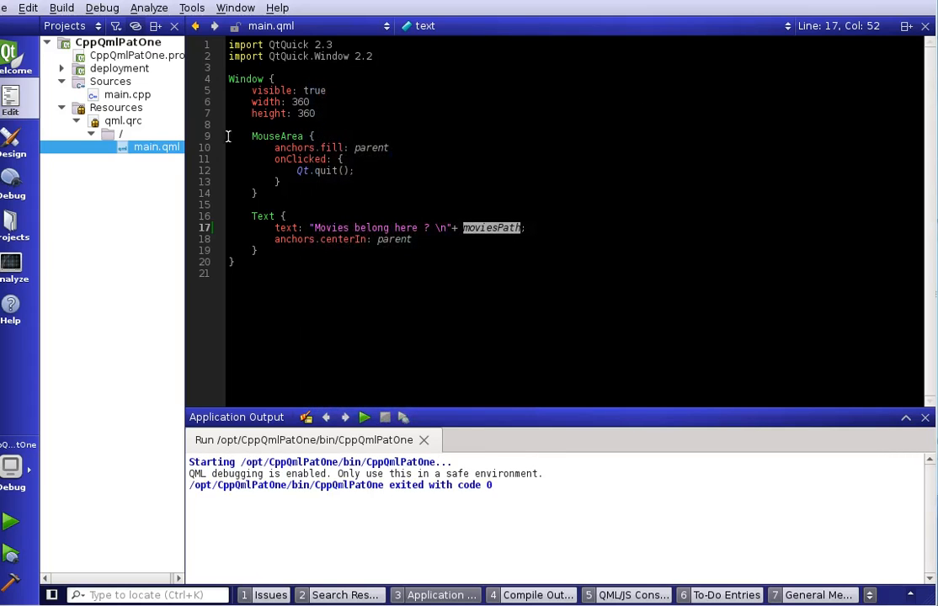
- Open QStandardPaths help beside main.cpp and scroll to the StandardLocation enum table
{"action": "left_click", "coordinate": [127, 95]}
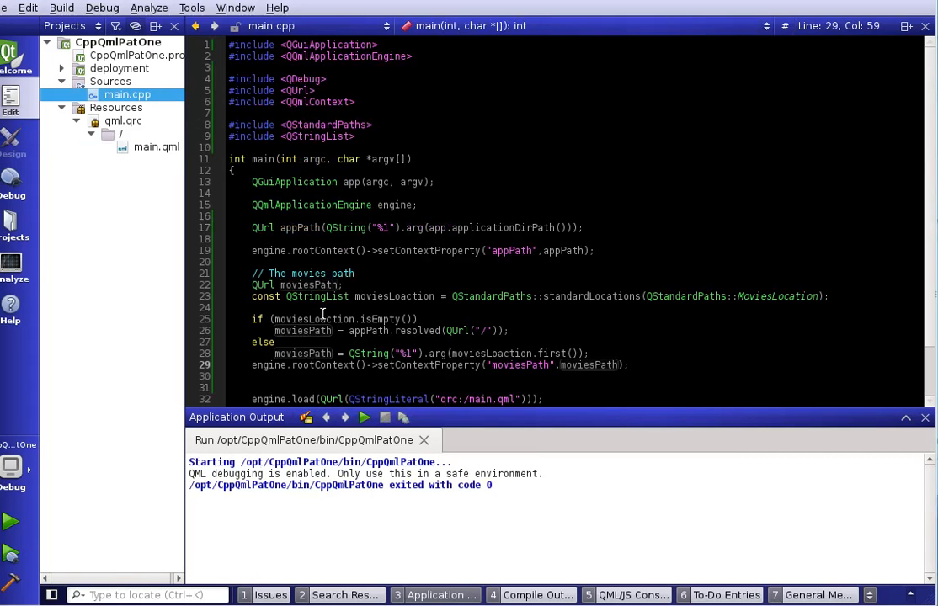
{"action": "left_click", "coordinate": [484, 295]}
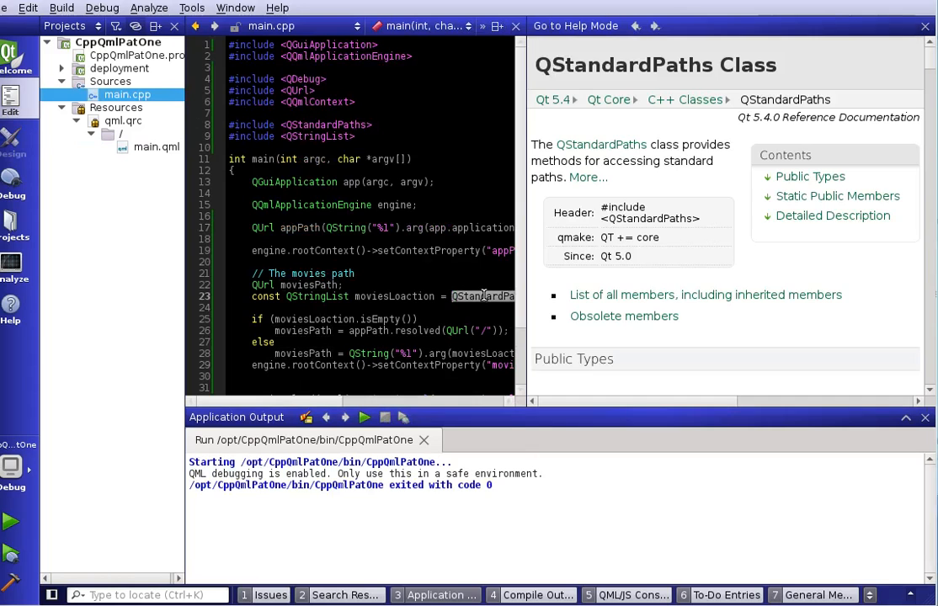
{"action": "scroll", "scroll_direction": "down", "scroll_amount": 3}
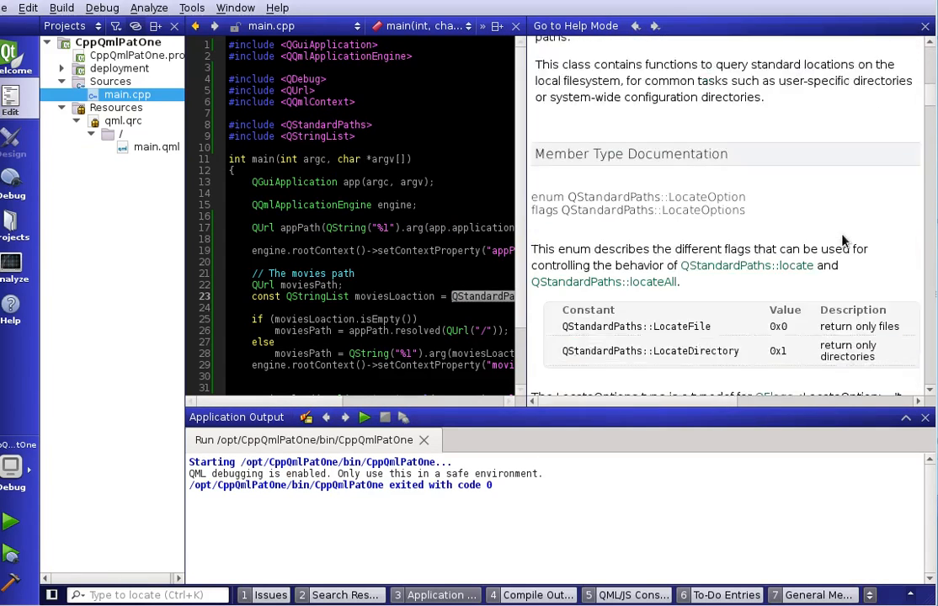
{"action": "scroll", "scroll_direction": "down", "scroll_amount": 3}
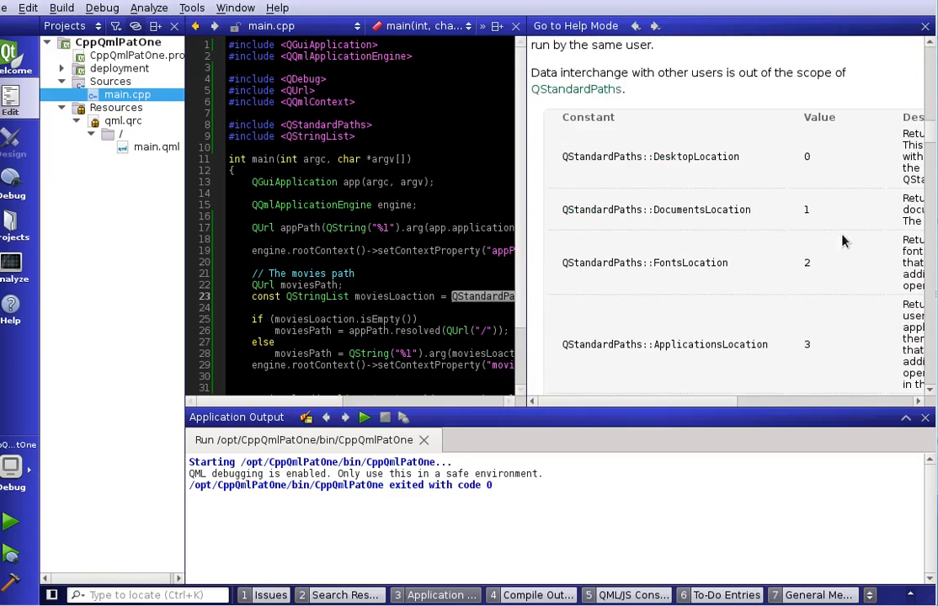
{"action": "mouse_move", "coordinate": [716, 266]}
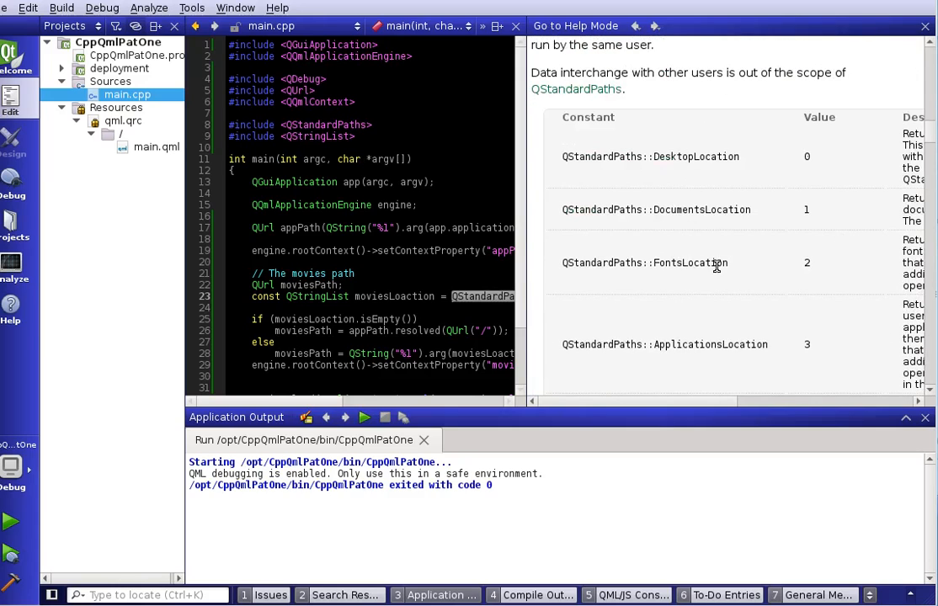
{"action": "scroll", "scroll_direction": "down", "scroll_amount": 3}
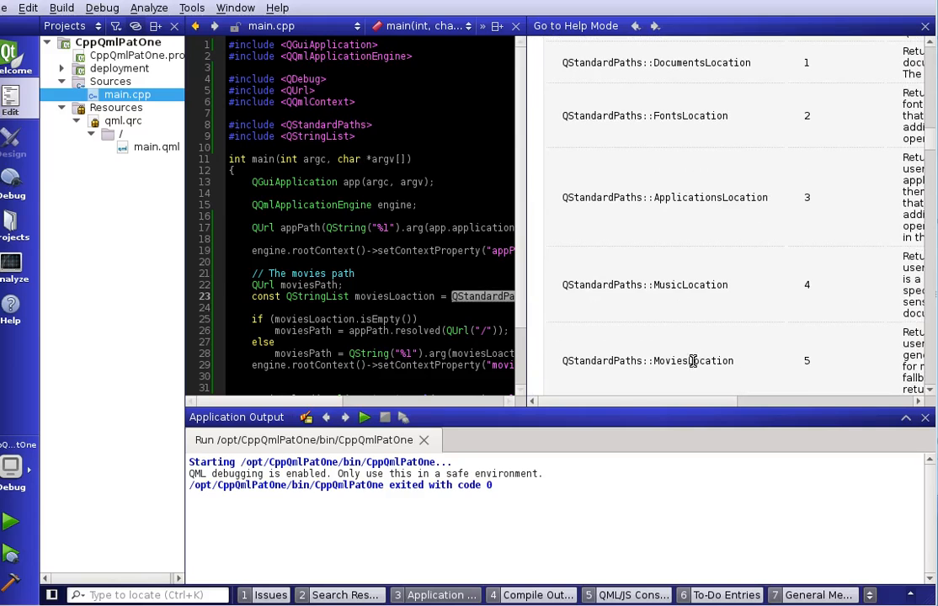
{"action": "scroll", "scroll_direction": "down", "scroll_amount": 3}
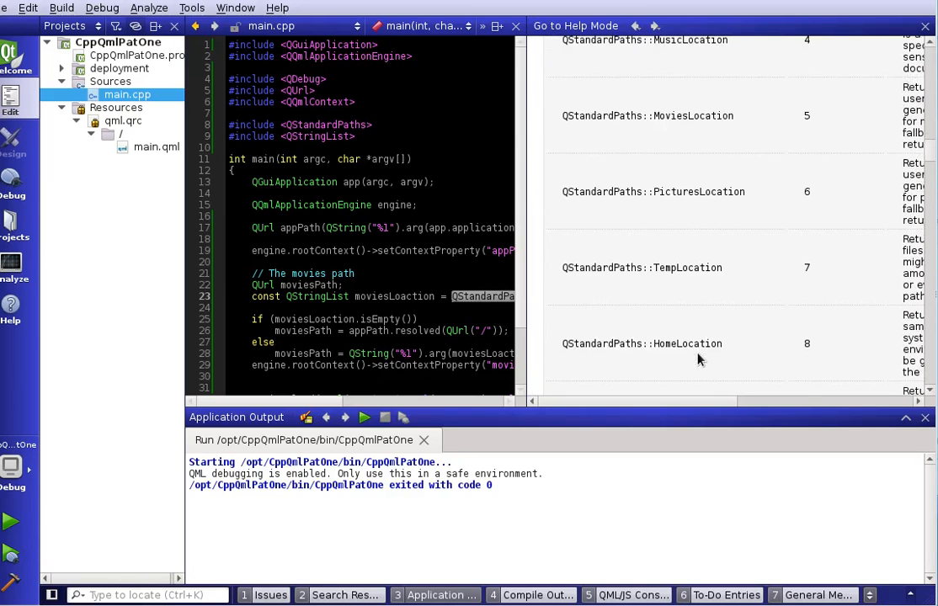
{"action": "scroll", "scroll_direction": "down", "scroll_amount": 3}
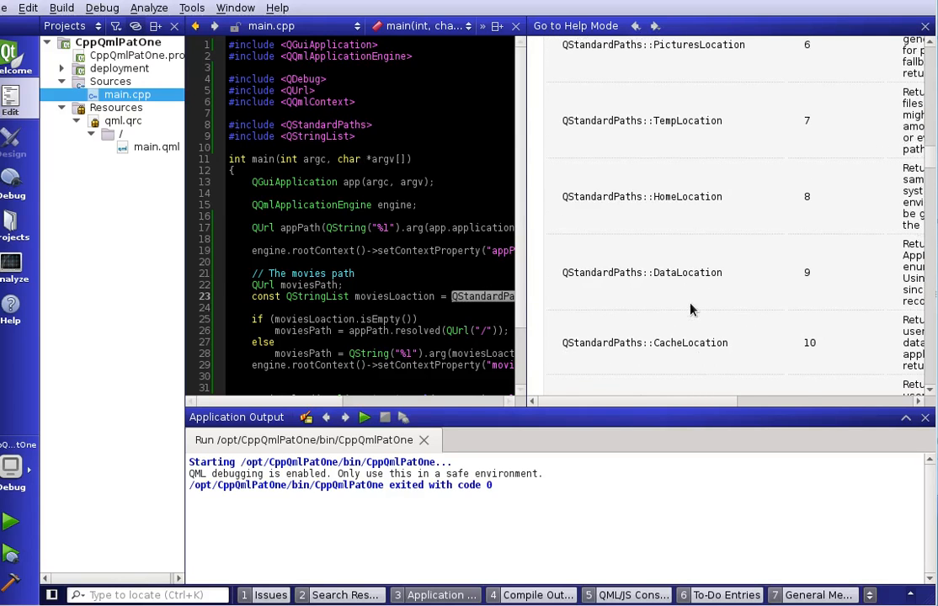
{"action": "scroll", "scroll_direction": "down", "scroll_amount": 3}
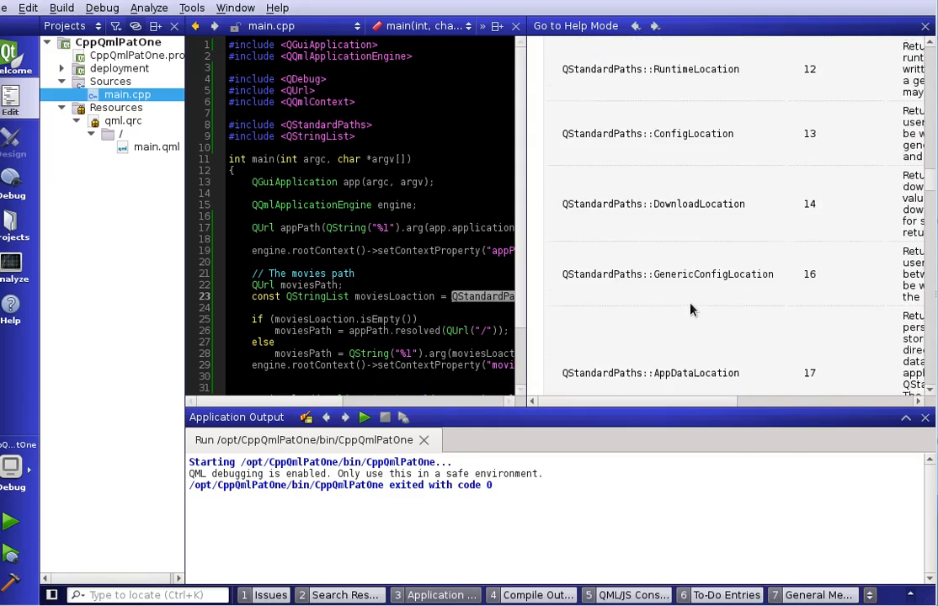
{"action": "scroll", "scroll_direction": "down", "scroll_amount": 3}
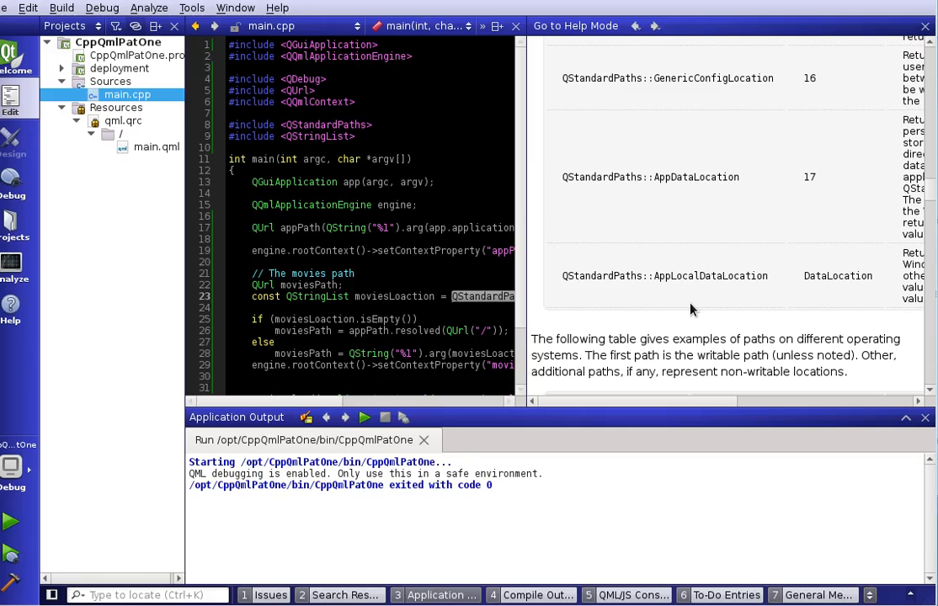
{"action": "mouse_move", "coordinate": [583, 311]}
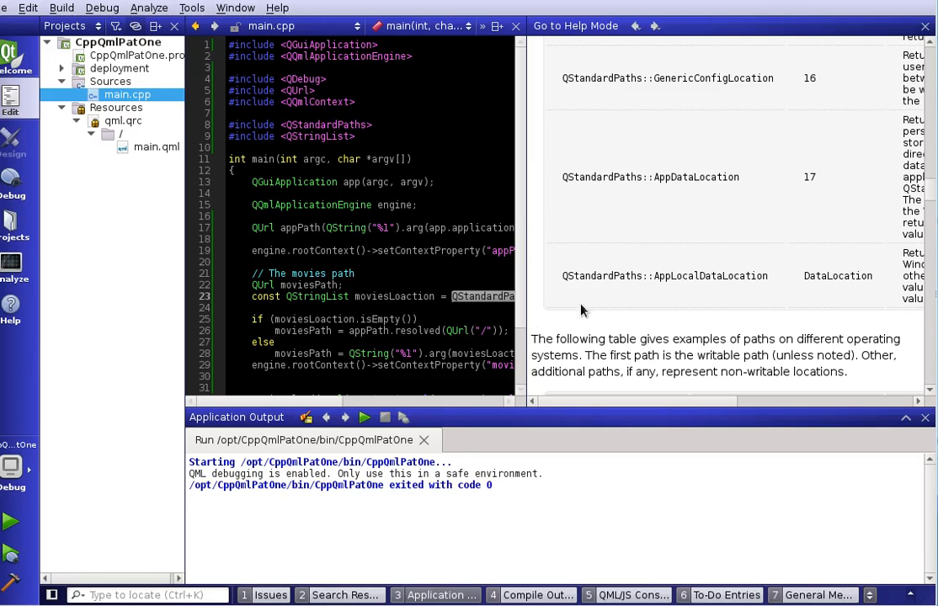